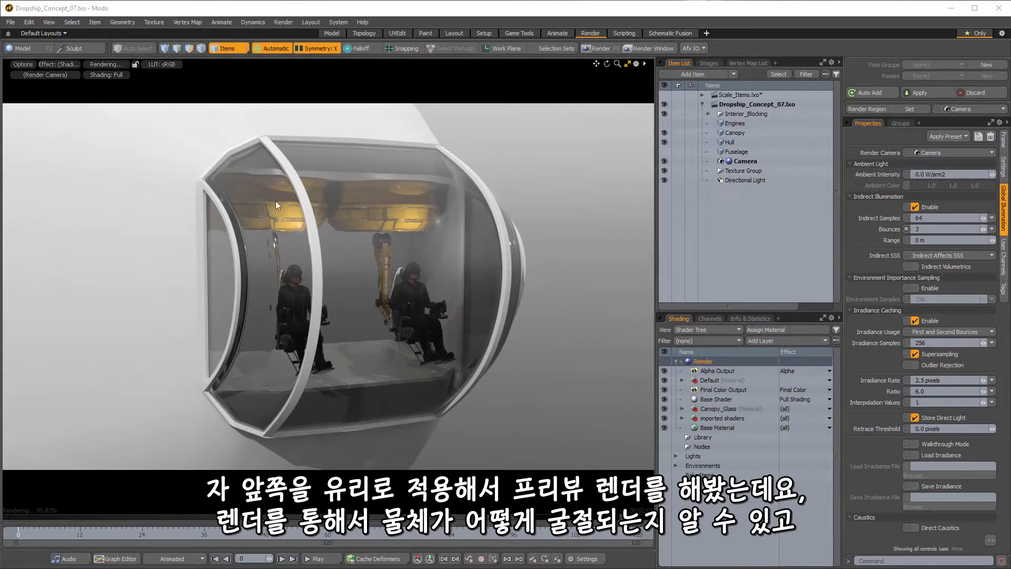
{"action": "mouse_move", "coordinate": [365, 313]}
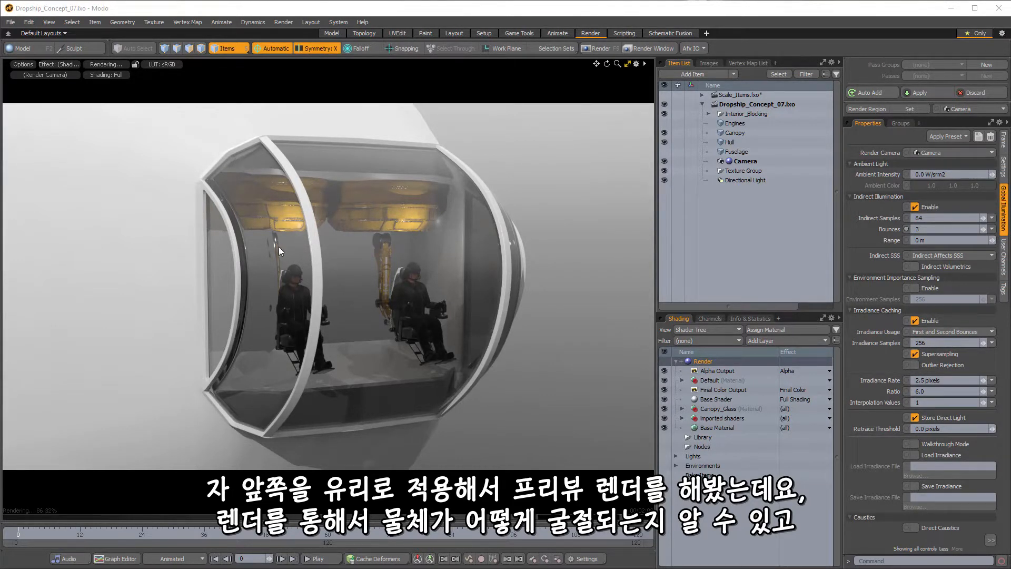
{"action": "mouse_move", "coordinate": [262, 374]}
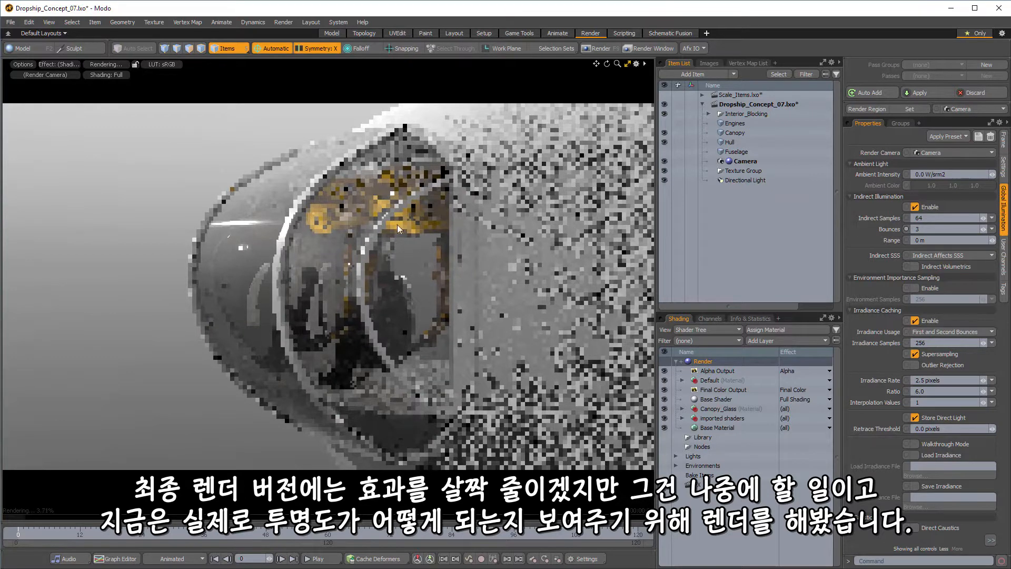
Step: Switch to the Model layout with the Hull mesh maximized in the perspective viewport
{"action": "left_click", "coordinate": [331, 32]}
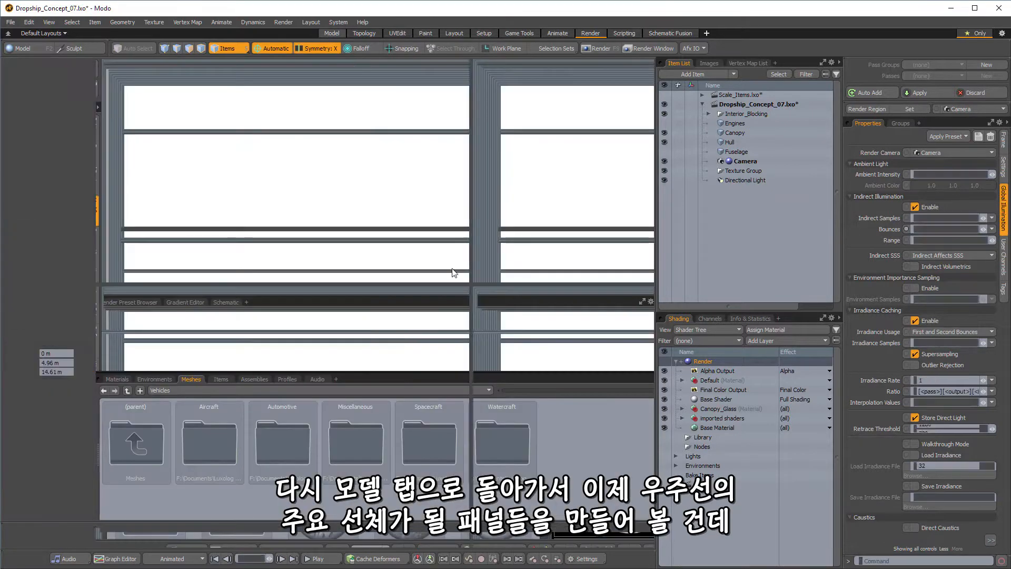
{"action": "left_click", "coordinate": [331, 32]}
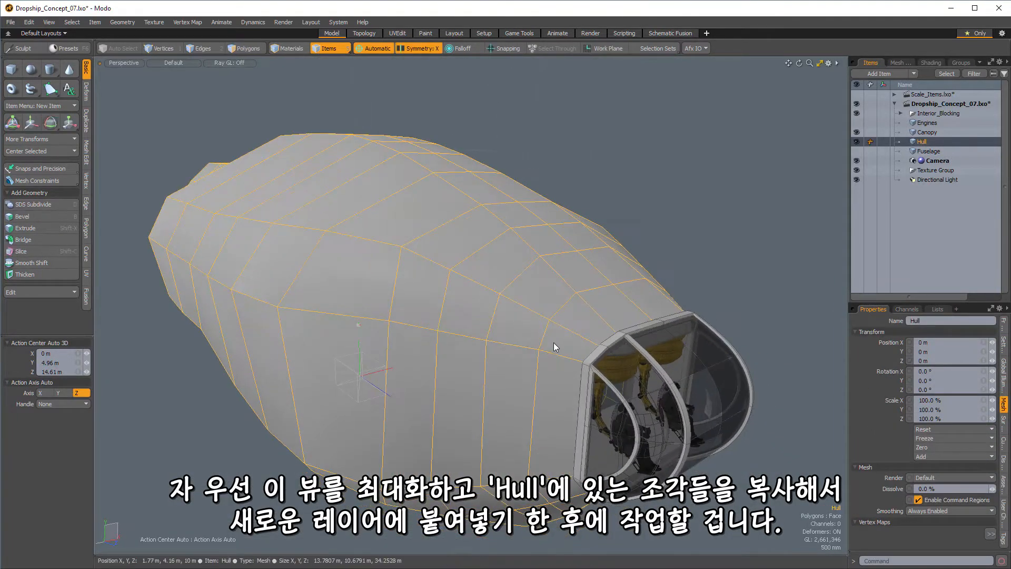
Step: Copy the chosen hull faces around the canopy into a new Panels mesh layer
{"action": "left_click", "coordinate": [247, 48]}
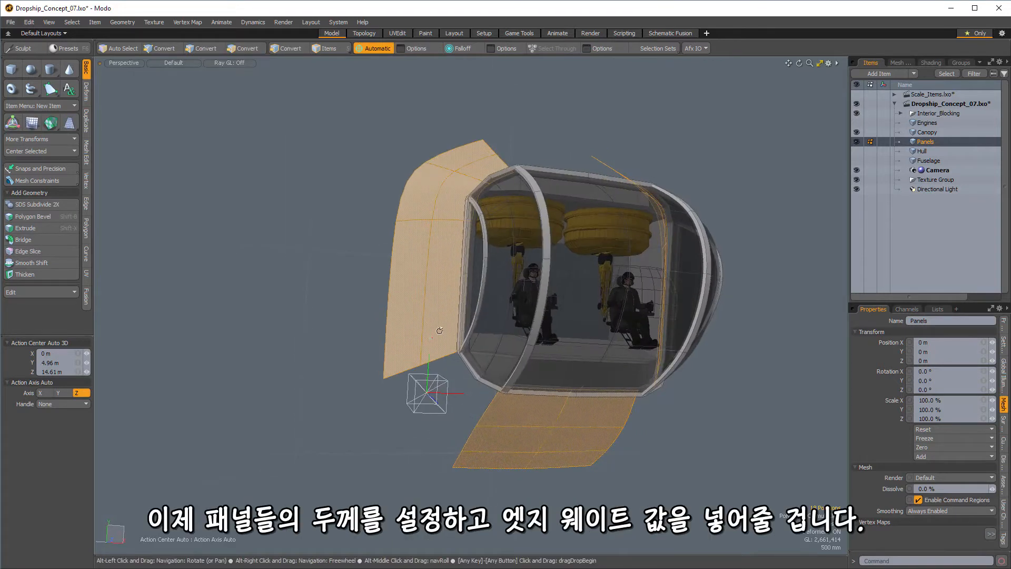
Step: Set the Panels mesh's Catmull-Clark subdivision and render levels to 4
{"action": "left_click", "coordinate": [247, 47]}
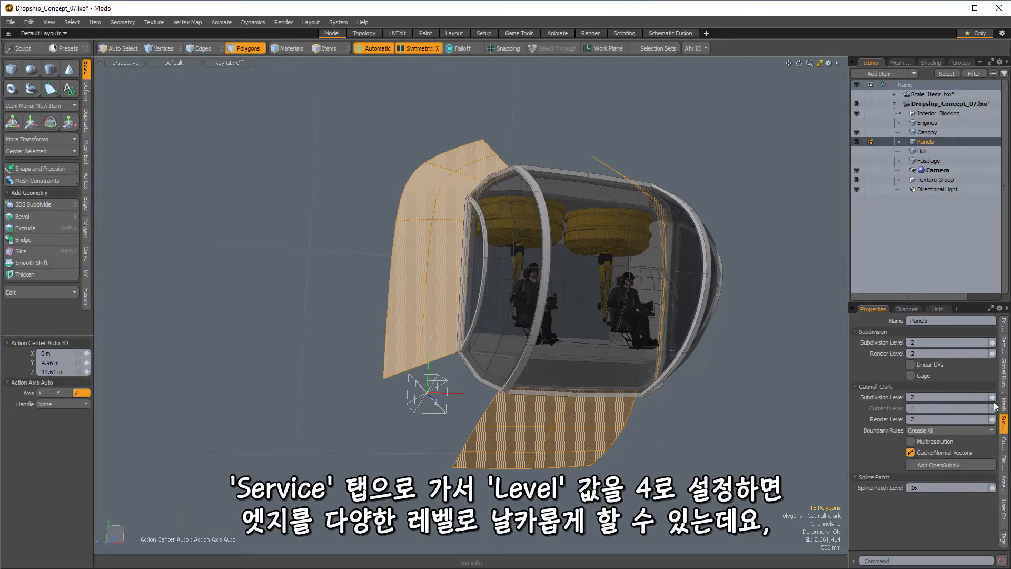
{"action": "left_click", "coordinate": [1002, 397]}
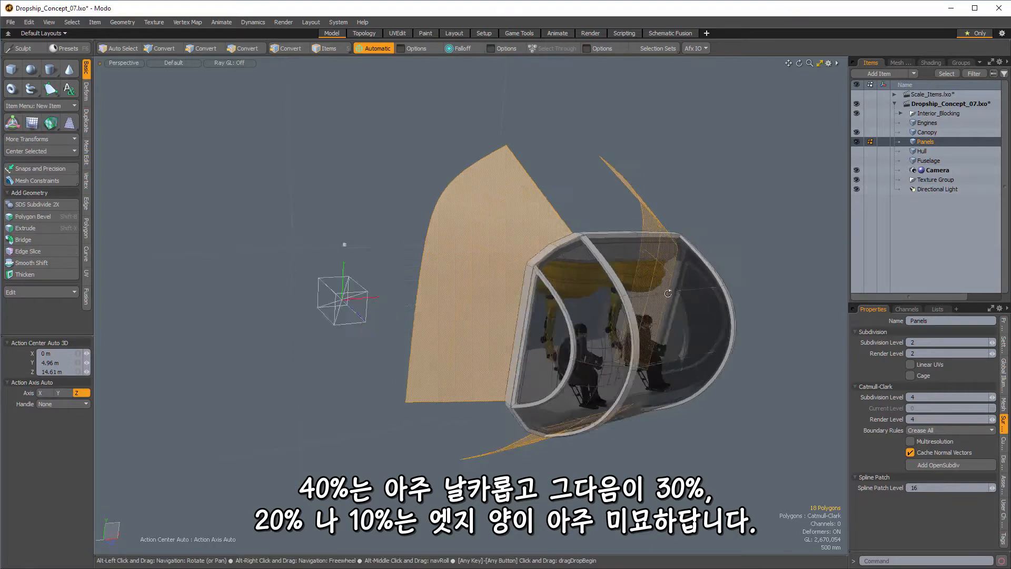
{"action": "left_click", "coordinate": [245, 47]}
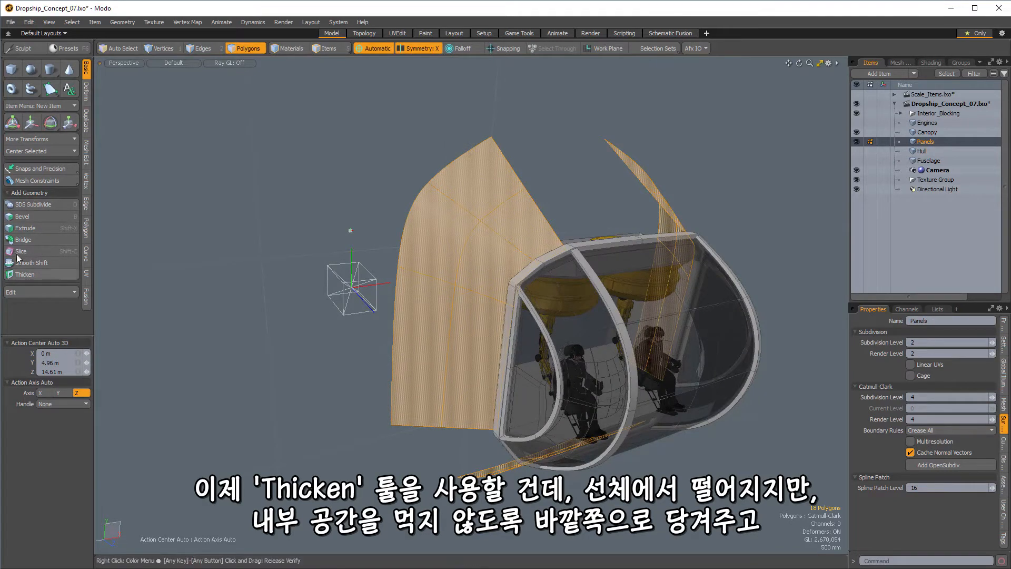
Step: Thicken the panel pieces outward into solid slabs around the canopy
{"action": "left_click", "coordinate": [24, 273]}
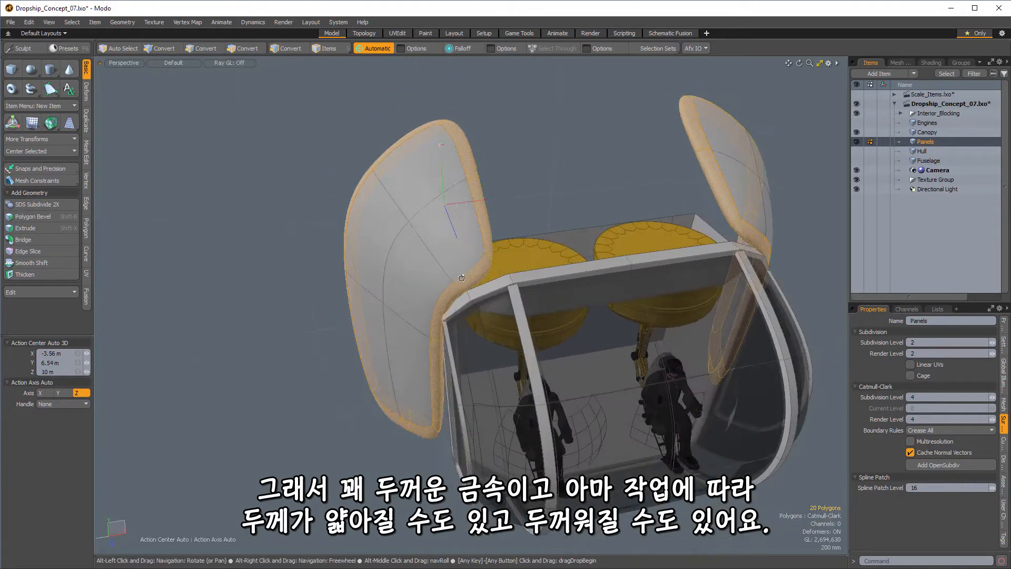
Step: Weight the panels' boundary edges at 30%, including the lower panel's borders
{"action": "left_click", "coordinate": [245, 47]}
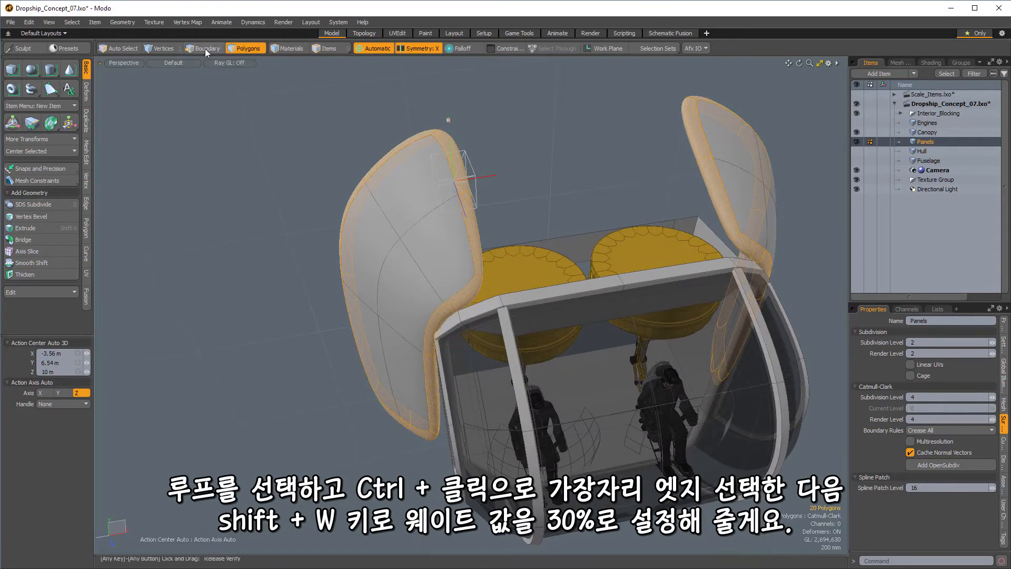
{"action": "left_click", "coordinate": [204, 47]}
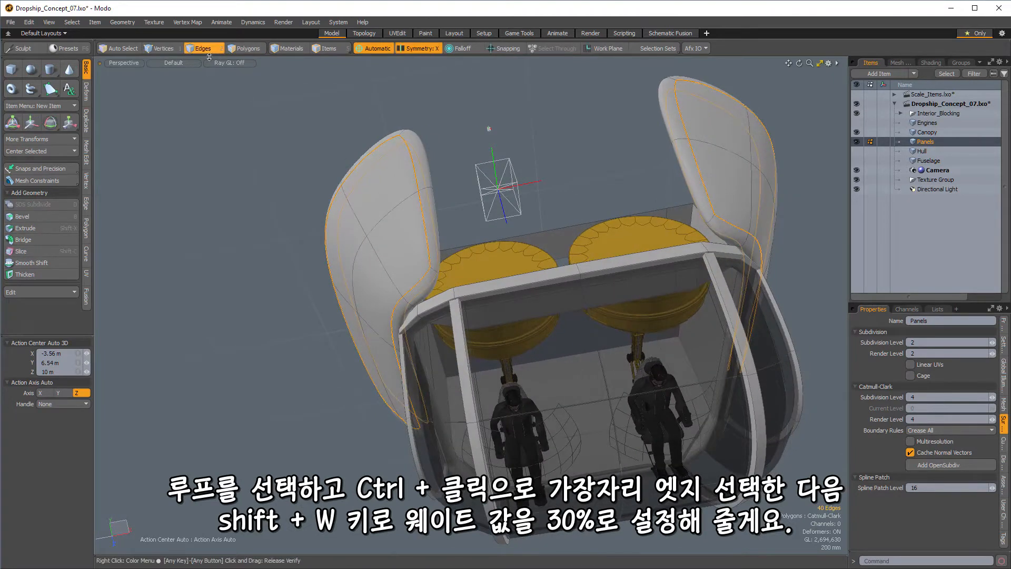
{"action": "key", "text": "shift+w"}
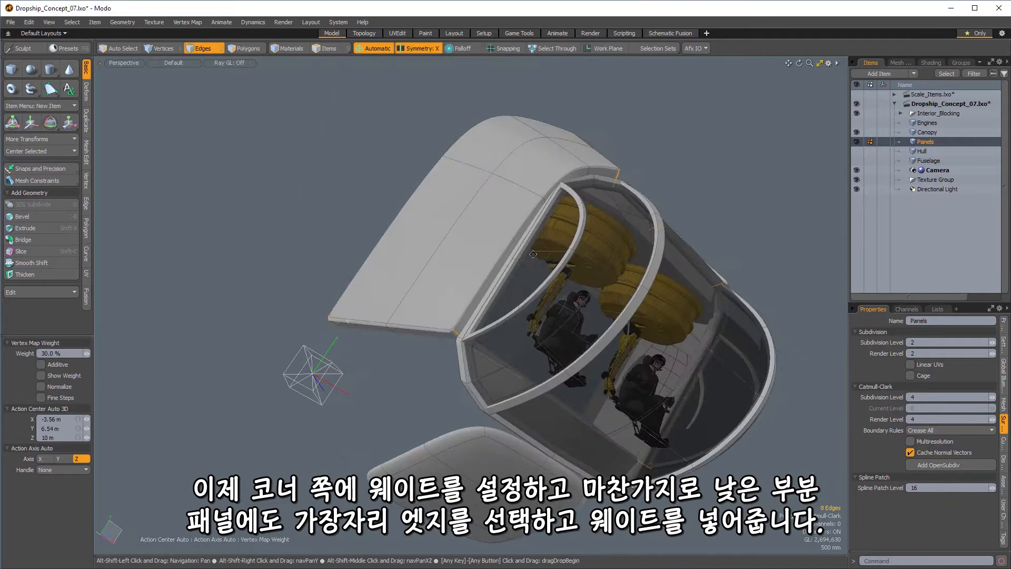
{"action": "left_click", "coordinate": [245, 48]}
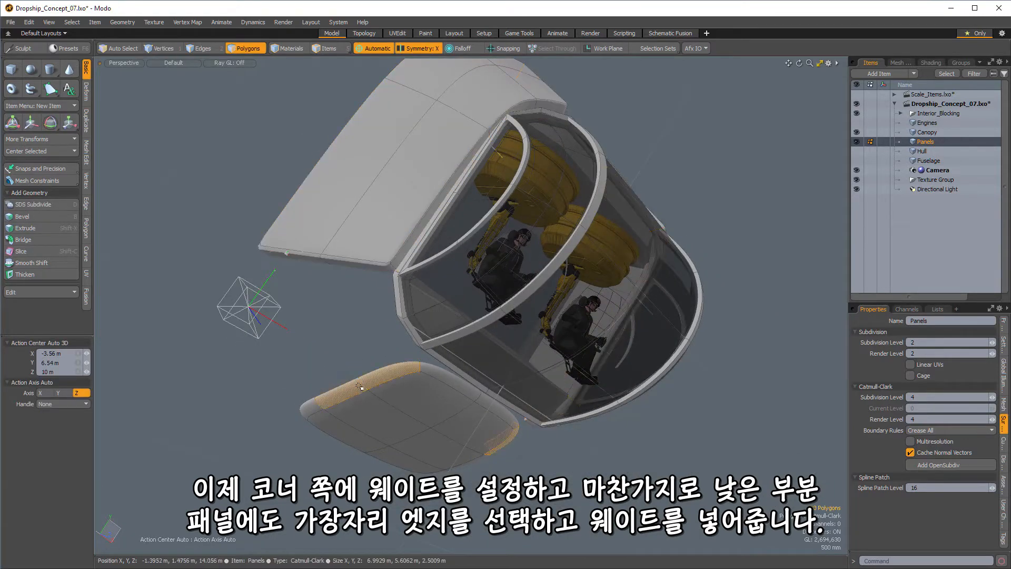
{"action": "left_click", "coordinate": [205, 47]}
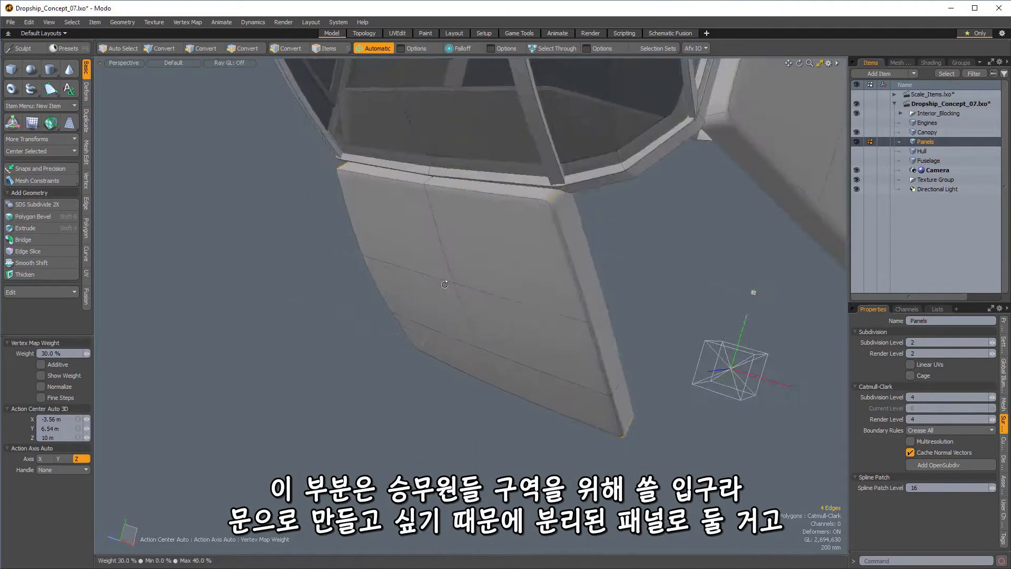
Step: Weight the lower door panel edges, then select the narrow Hull faces behind the canopy
{"action": "left_click", "coordinate": [203, 47]}
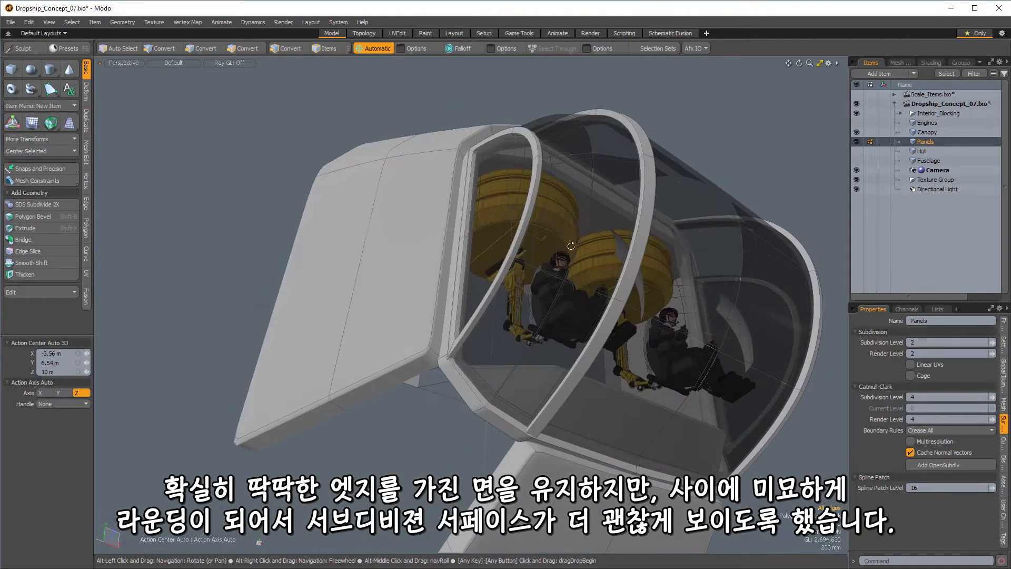
{"action": "left_click", "coordinate": [922, 151]}
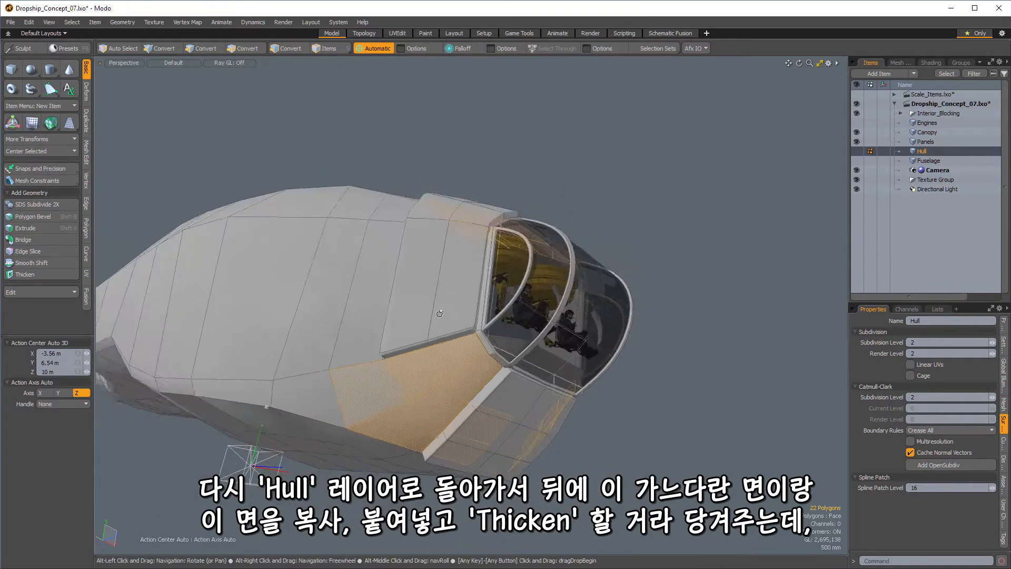
Step: Paste the narrow rear hull strips into Panels and thicken them into solid plates
{"action": "left_click", "coordinate": [249, 47]}
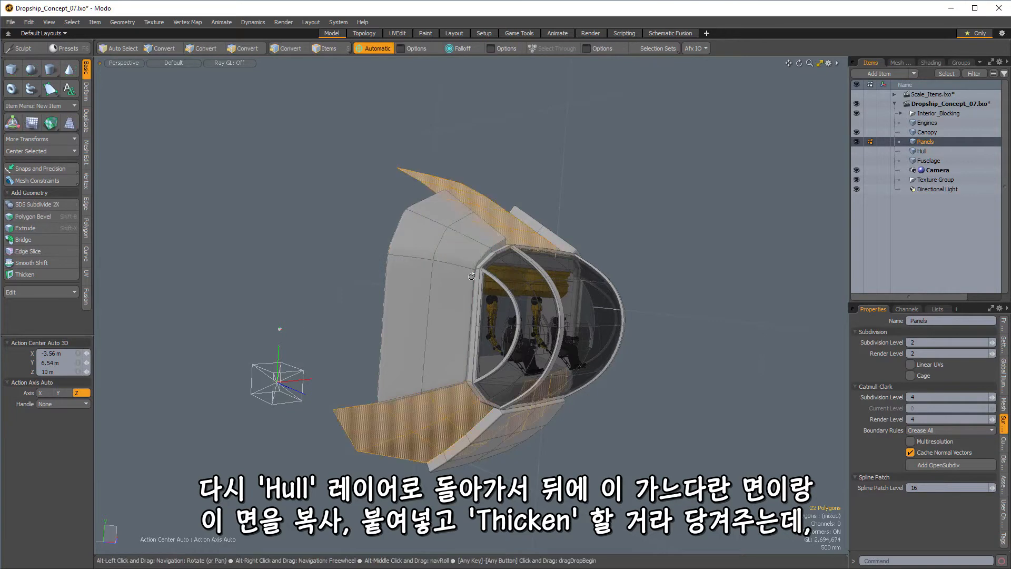
{"action": "left_click", "coordinate": [24, 274]}
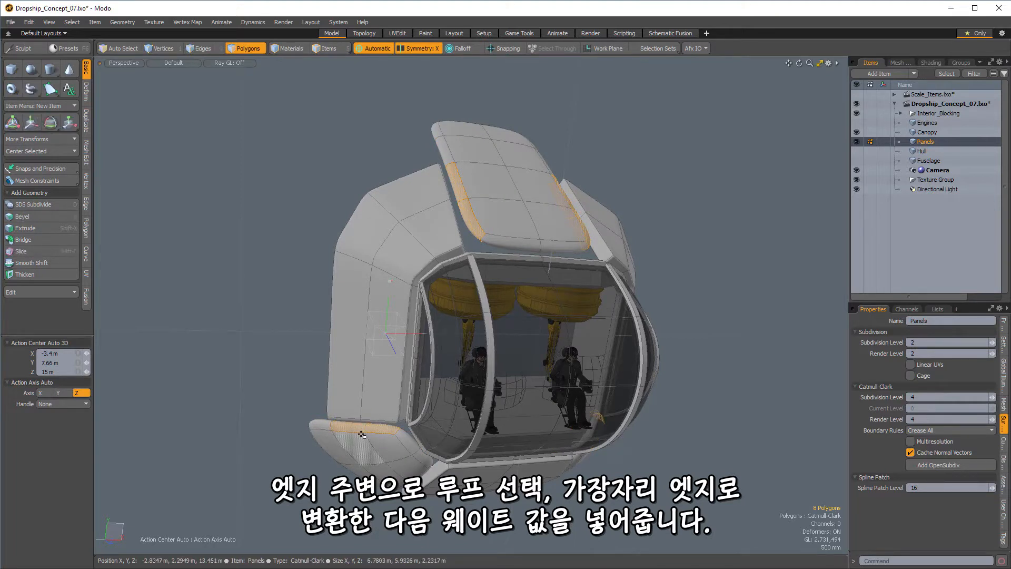
Step: Select the new rear panels' border loops and weight their edges
{"action": "left_click", "coordinate": [165, 47]}
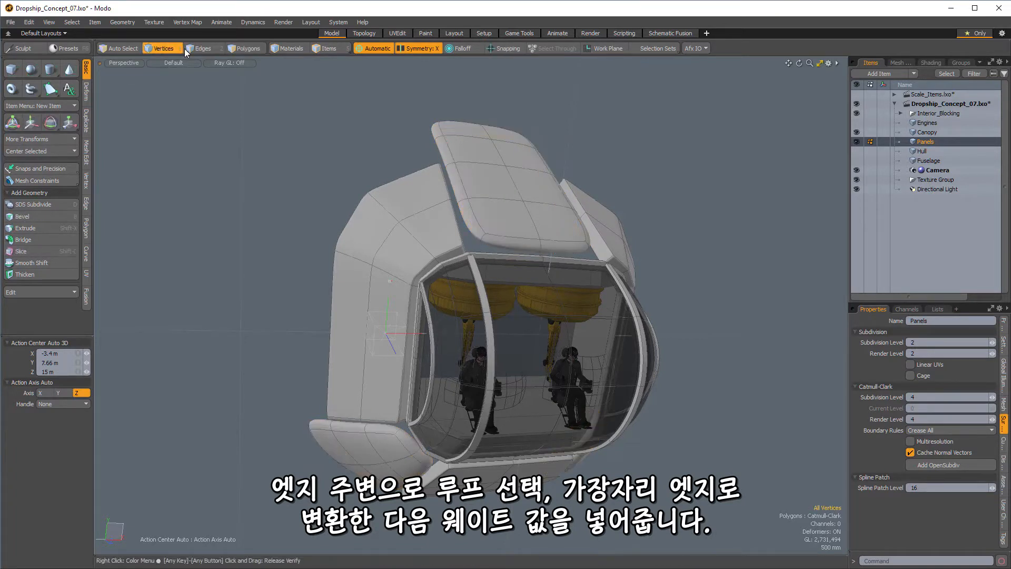
{"action": "left_click", "coordinate": [245, 48]}
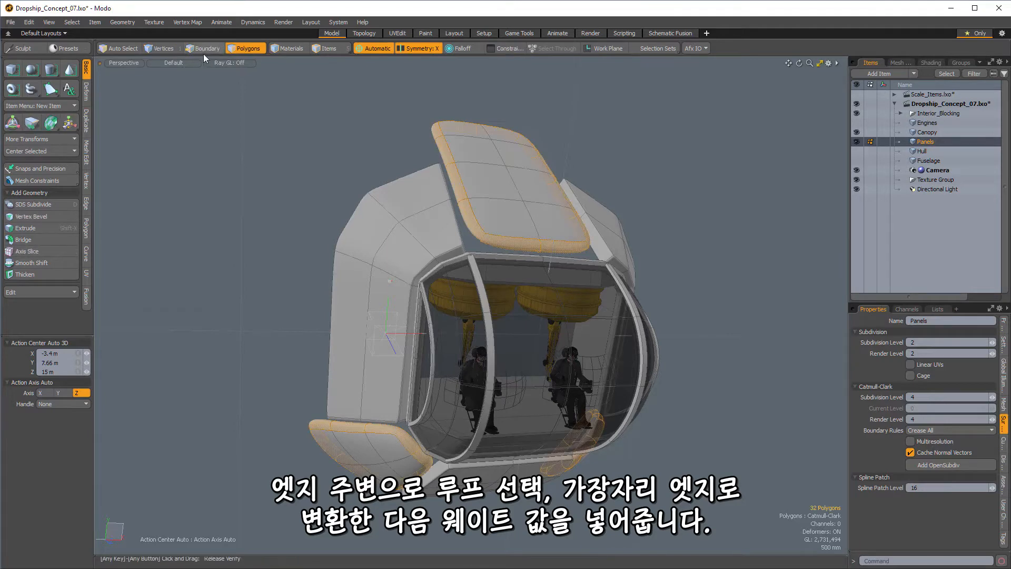
{"action": "left_click", "coordinate": [203, 48]}
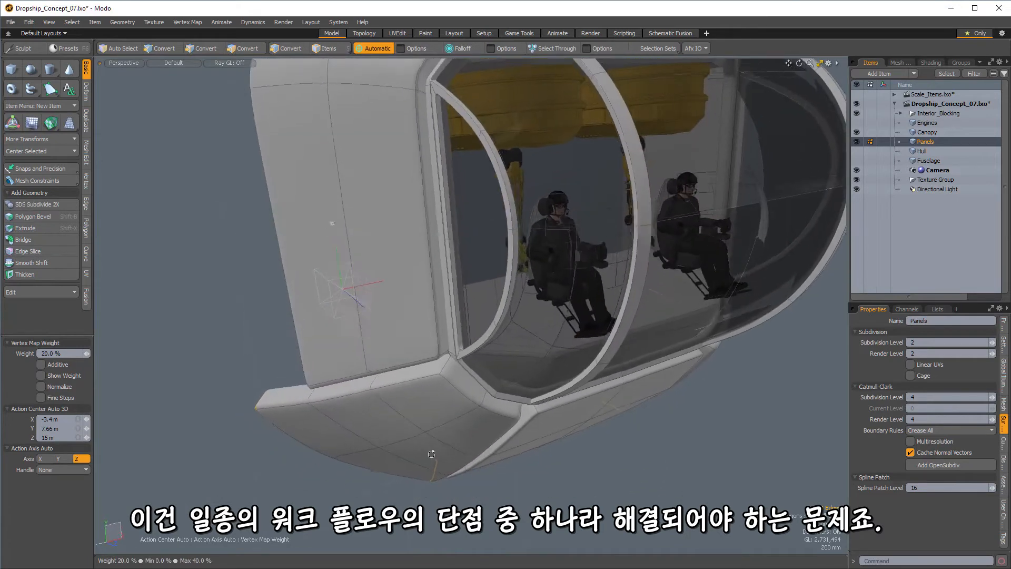
Step: Move the lower panel's corner vertices to even out the gap left by thickening
{"action": "left_click", "coordinate": [206, 47]}
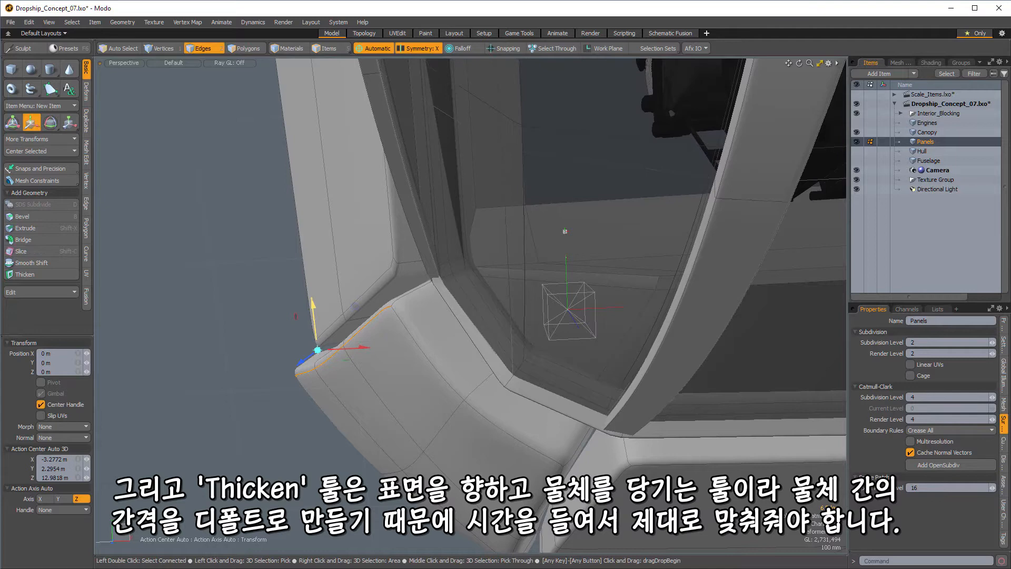
{"action": "left_click_drag", "start_coordinate": [315, 315], "coordinate": [310, 300]}
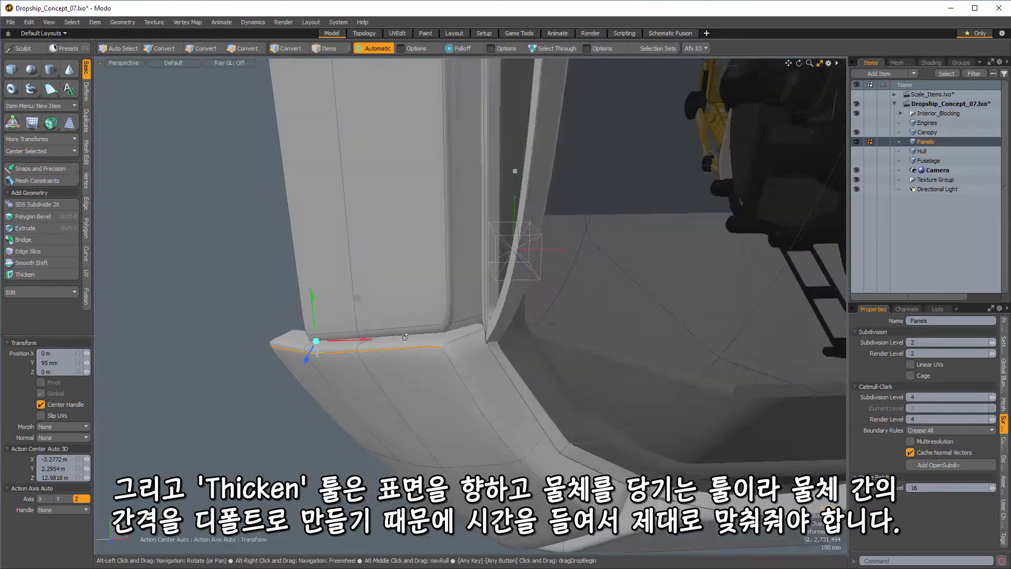
{"action": "left_click", "coordinate": [201, 48]}
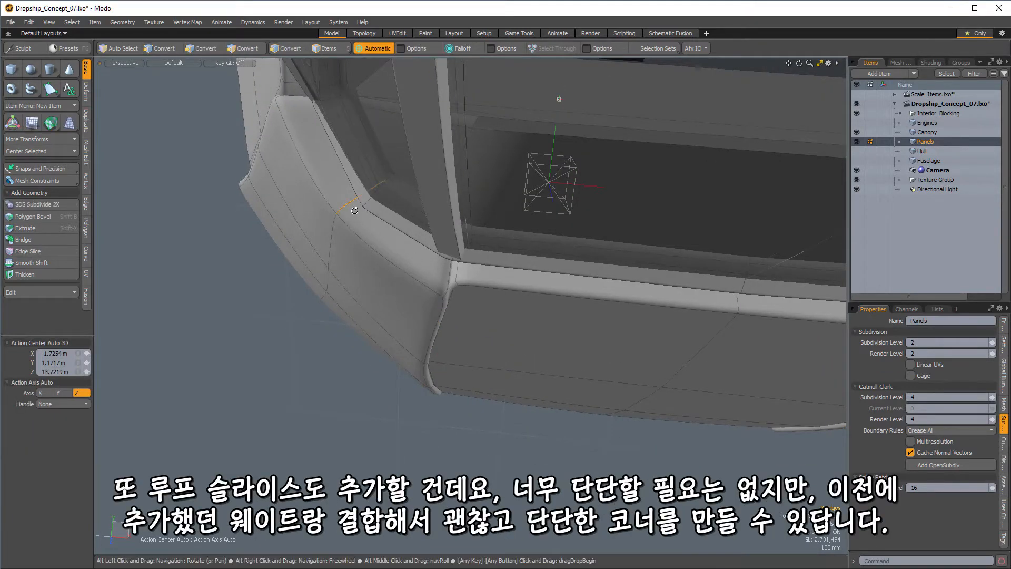
Step: Loop-slice supporting edge loops near the panel corners for firm subdivision
{"action": "left_click", "coordinate": [27, 250]}
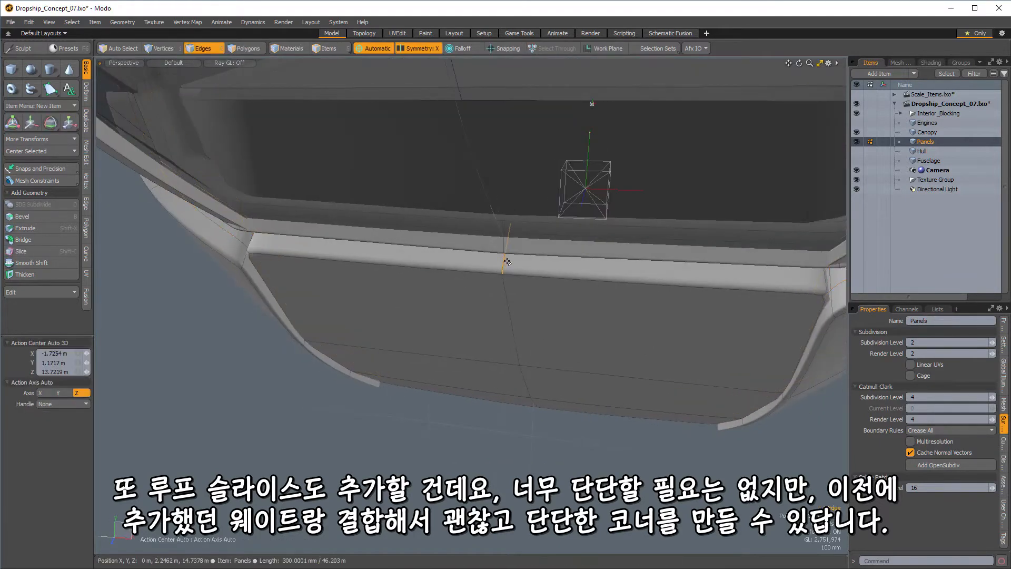
{"action": "left_click", "coordinate": [27, 251]}
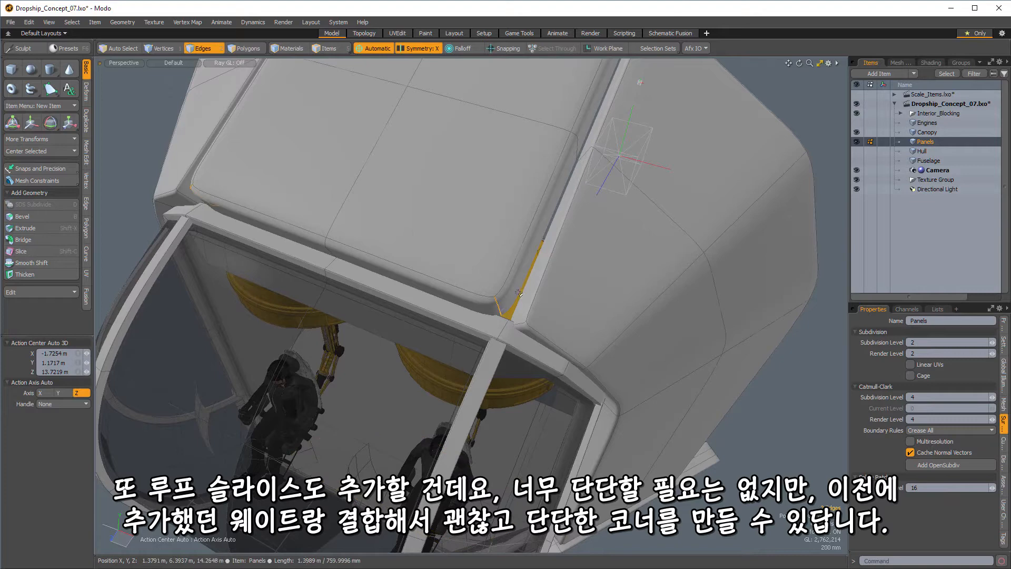
{"action": "left_click", "coordinate": [27, 250]}
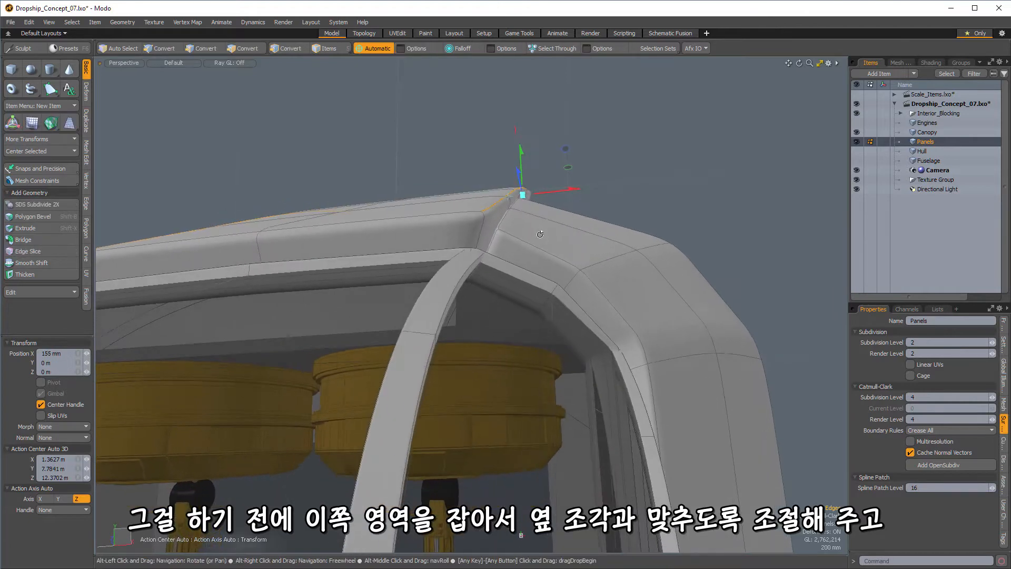
Step: Align the roof panel's corner with its neighbour and slice extra loops along its borders
{"action": "left_click", "coordinate": [203, 47]}
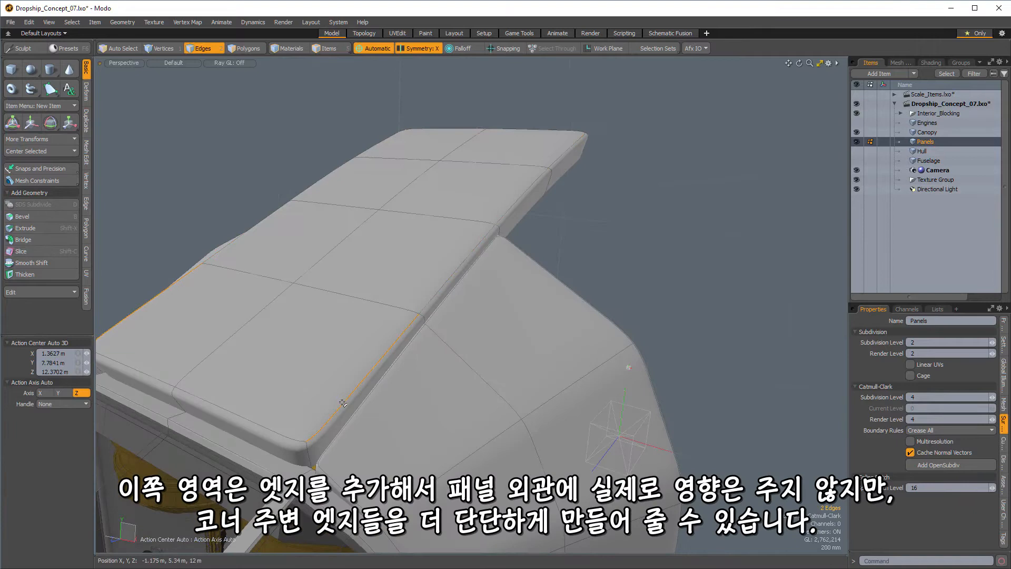
{"action": "left_click", "coordinate": [28, 251]}
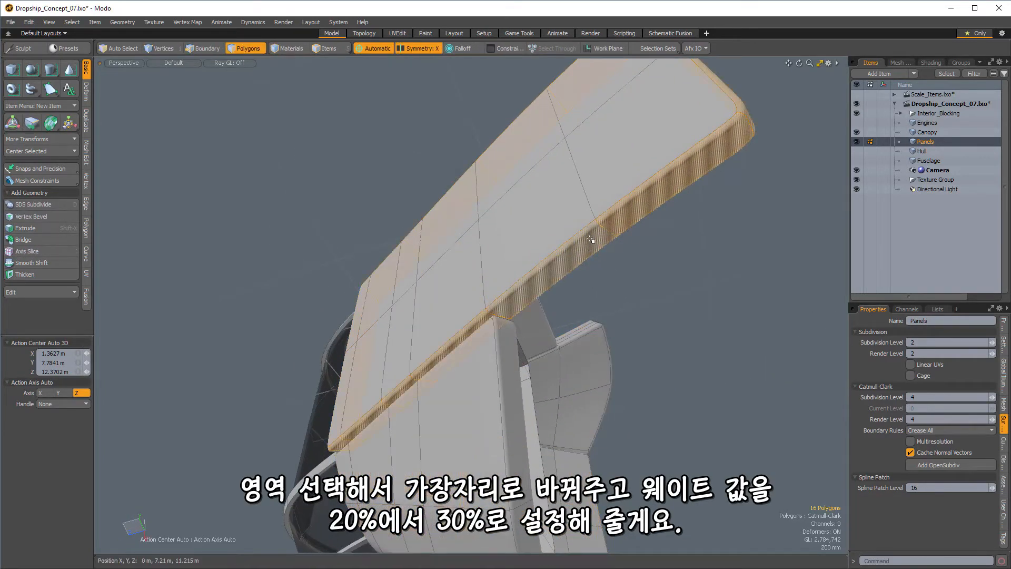
Step: Raise the top panel's boundary edge weight from 20% to 30% for a crisper rim
{"action": "left_click", "coordinate": [206, 47]}
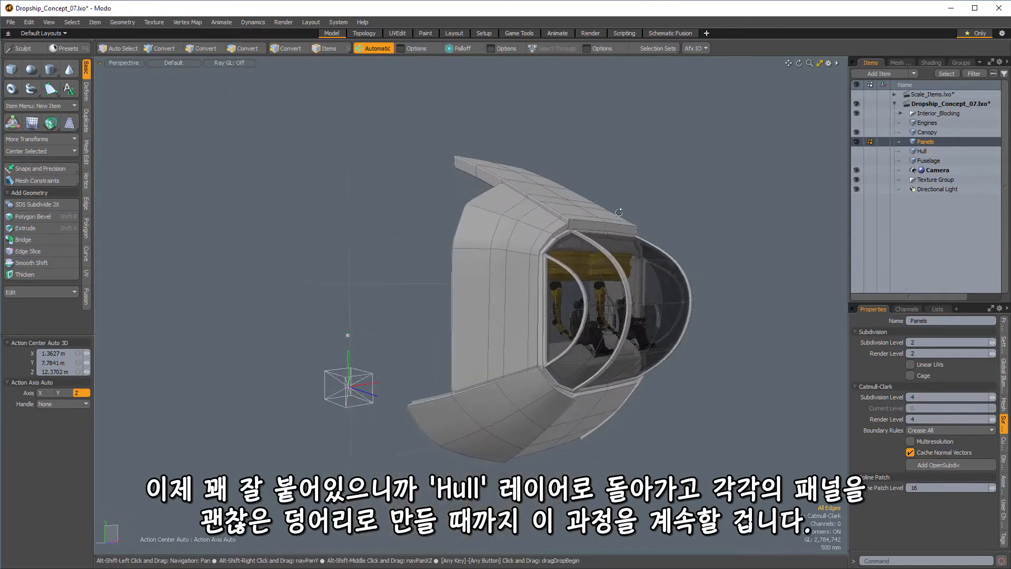
Step: Copy the foot-shaped hull polygons from the Hull layer for a landing-foot panel
{"action": "left_click", "coordinate": [921, 150]}
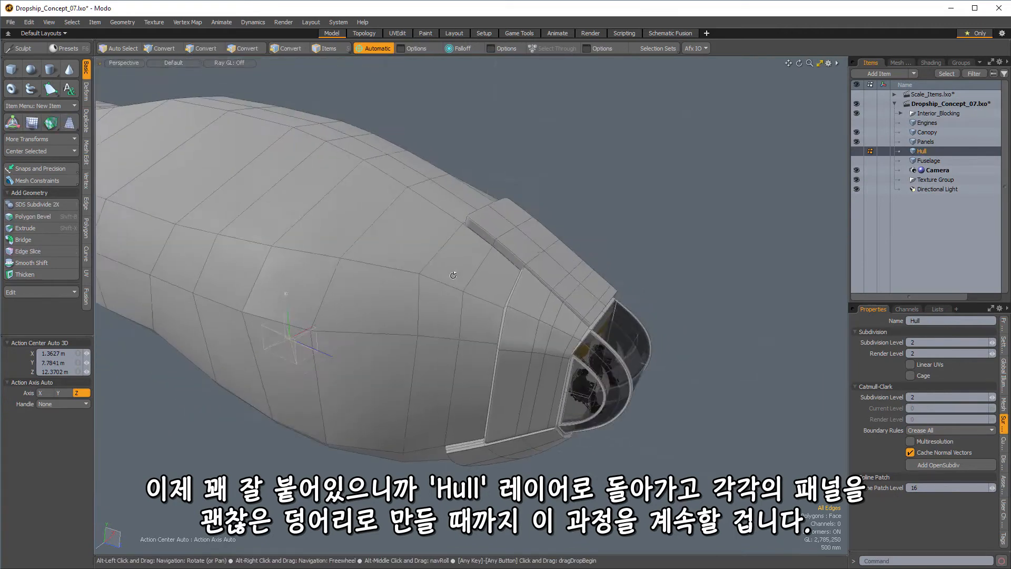
{"action": "left_click", "coordinate": [400, 271]}
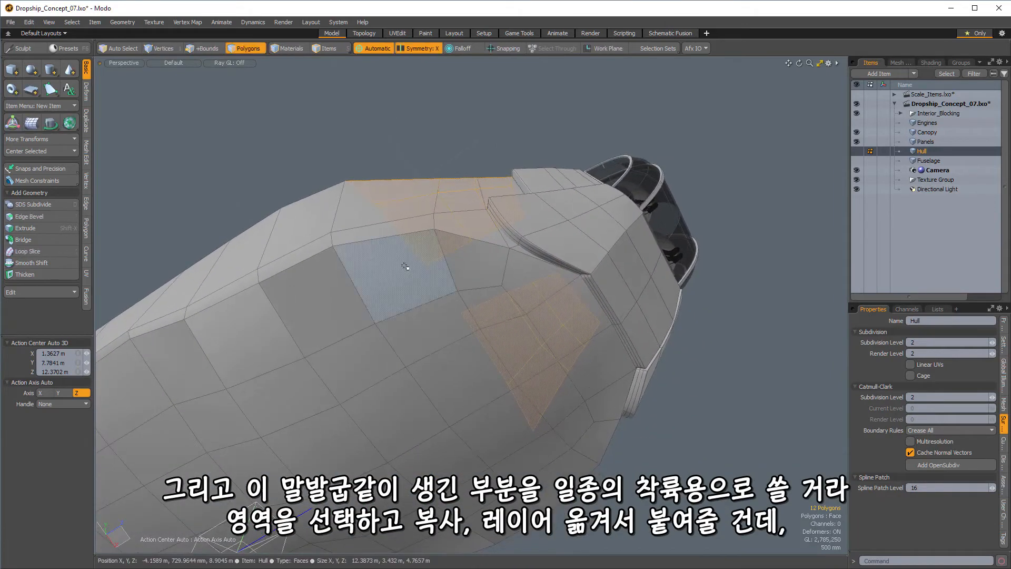
{"action": "left_click", "coordinate": [371, 328]}
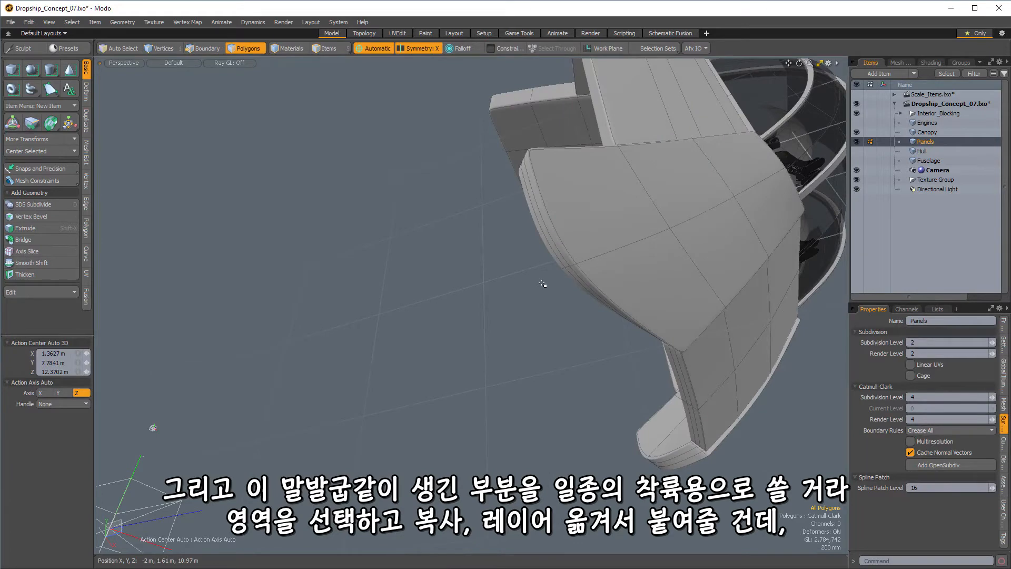
Step: Paste the landing-foot faces into Panels and weight a panel rim to about 30%
{"action": "left_click", "coordinate": [202, 47]}
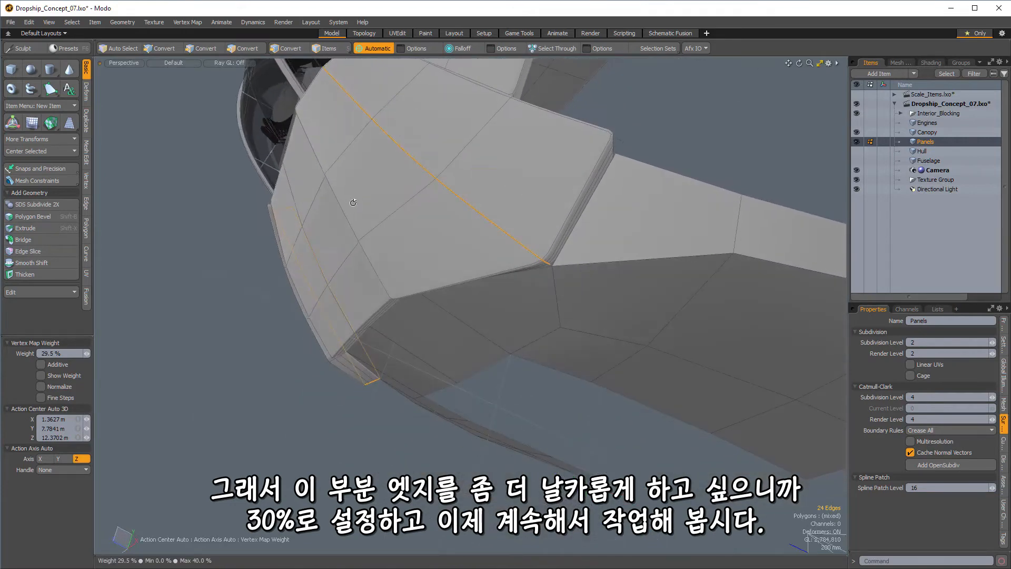
{"action": "left_click", "coordinate": [203, 49]}
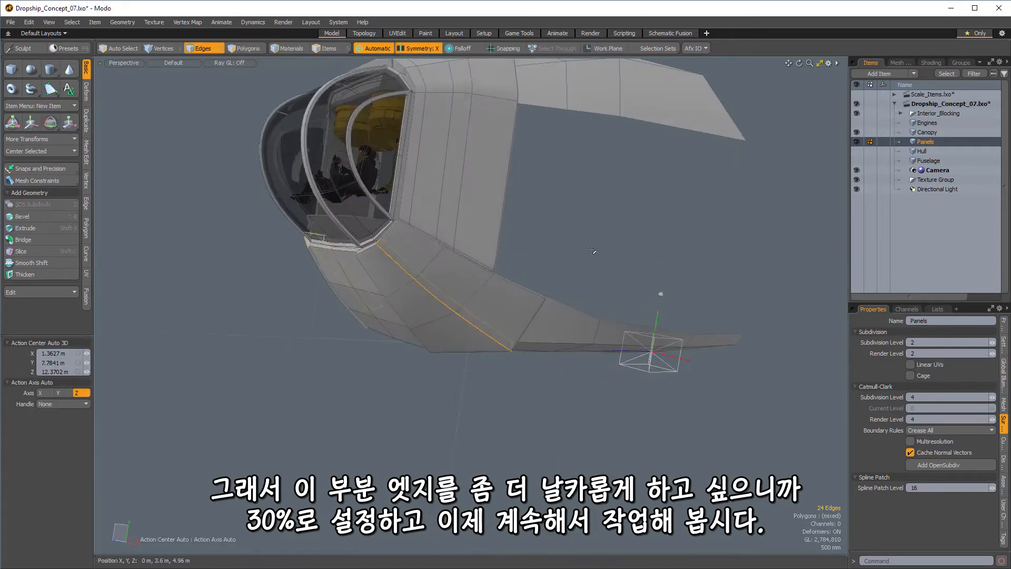
{"action": "left_click", "coordinate": [246, 47]}
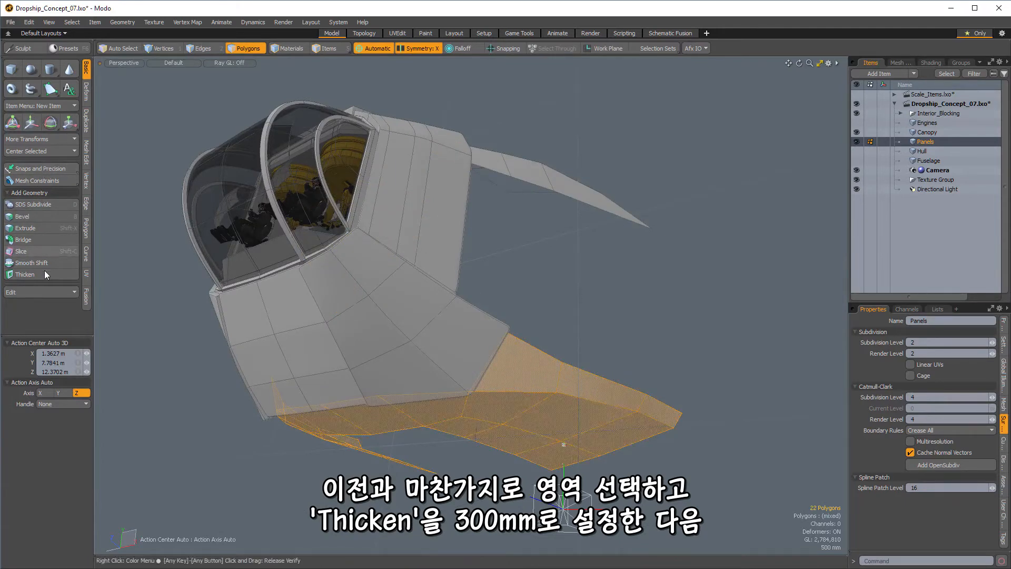
Step: Thicken the selected landing-foot faces by 300 mm into a slab
{"action": "left_click", "coordinate": [25, 274]}
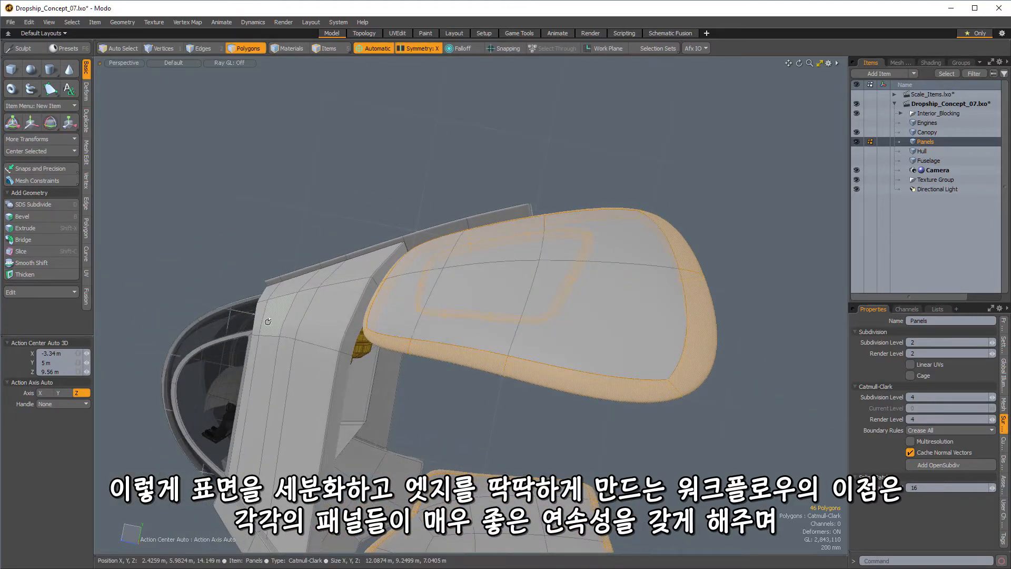
Step: Subdivide the new panels and weight the side arch panel's edge loop to about 30%
{"action": "left_click", "coordinate": [202, 47]}
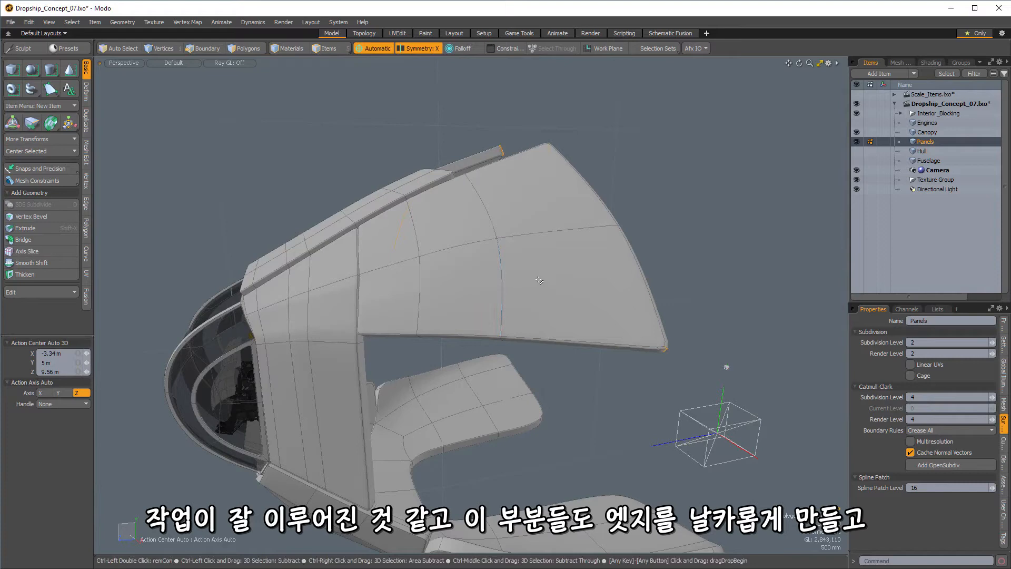
{"action": "left_click", "coordinate": [202, 47]}
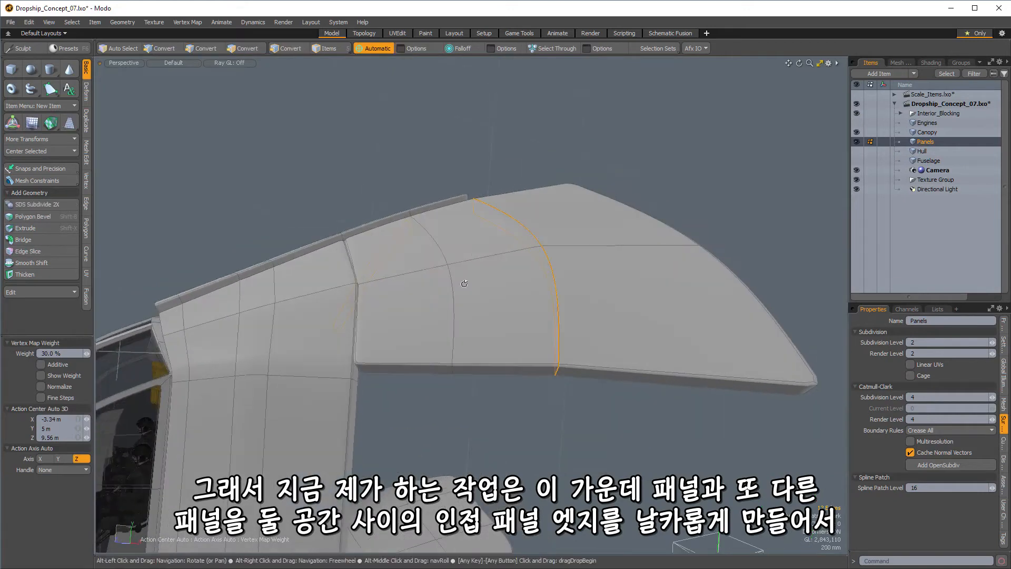
Step: Select the 32 edges across the side panel and lower strip to be creased
{"action": "left_click", "coordinate": [202, 47]}
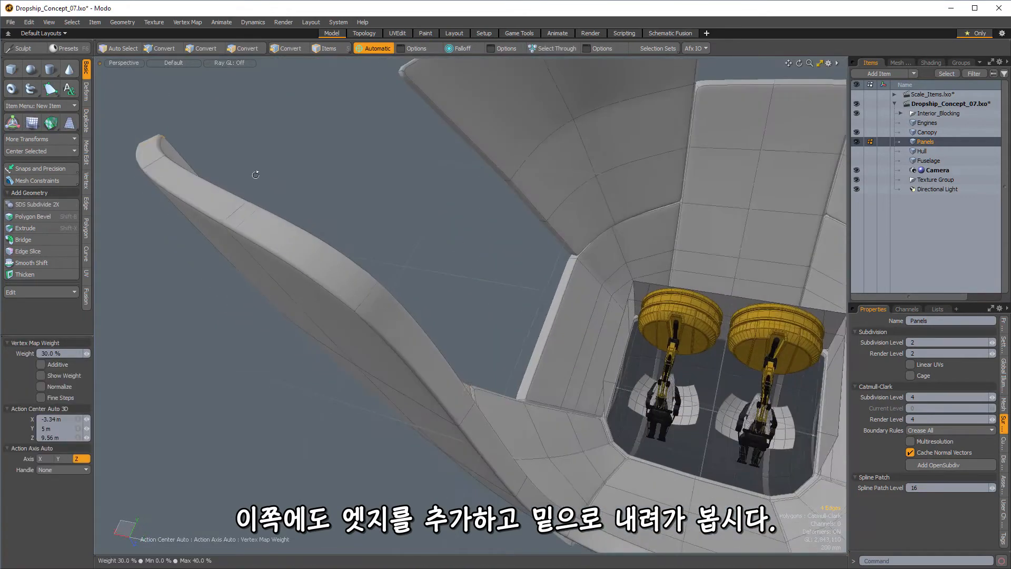
{"action": "left_click", "coordinate": [203, 48]}
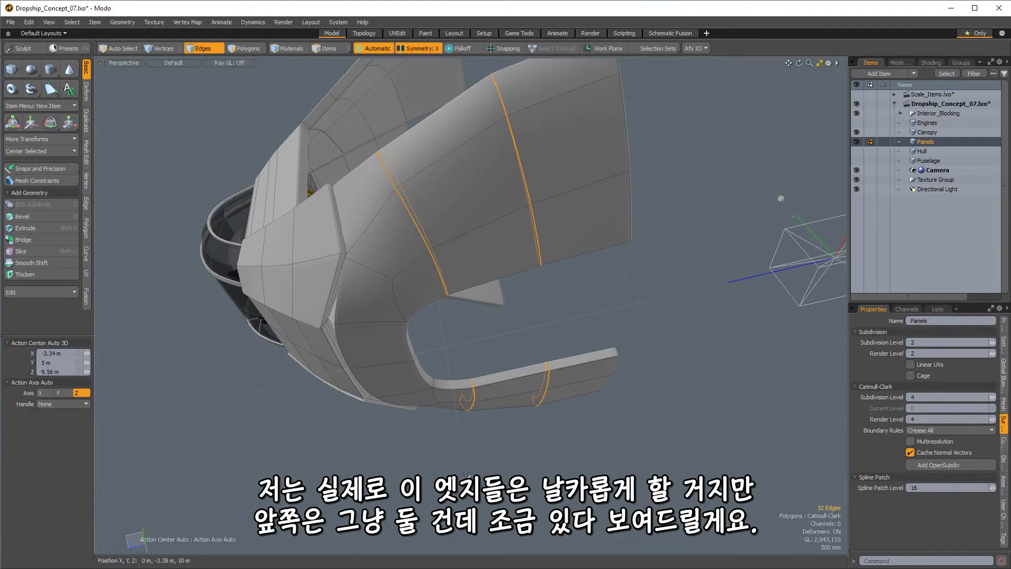
Step: Copy the landing-gear strip from Hull into Panels and thicken it into a subdivided slab
{"action": "left_click", "coordinate": [922, 150]}
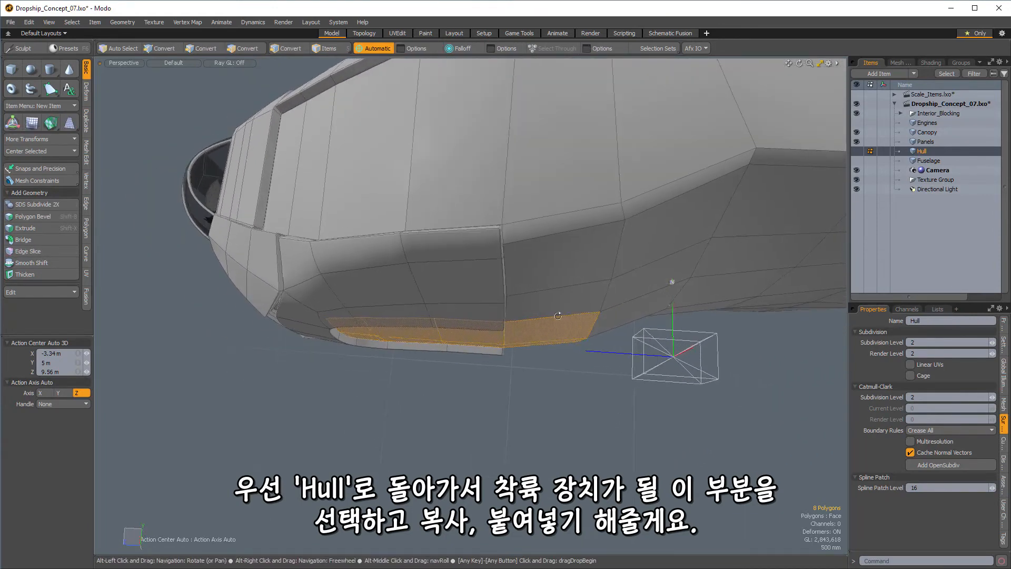
{"action": "left_click", "coordinate": [246, 48]}
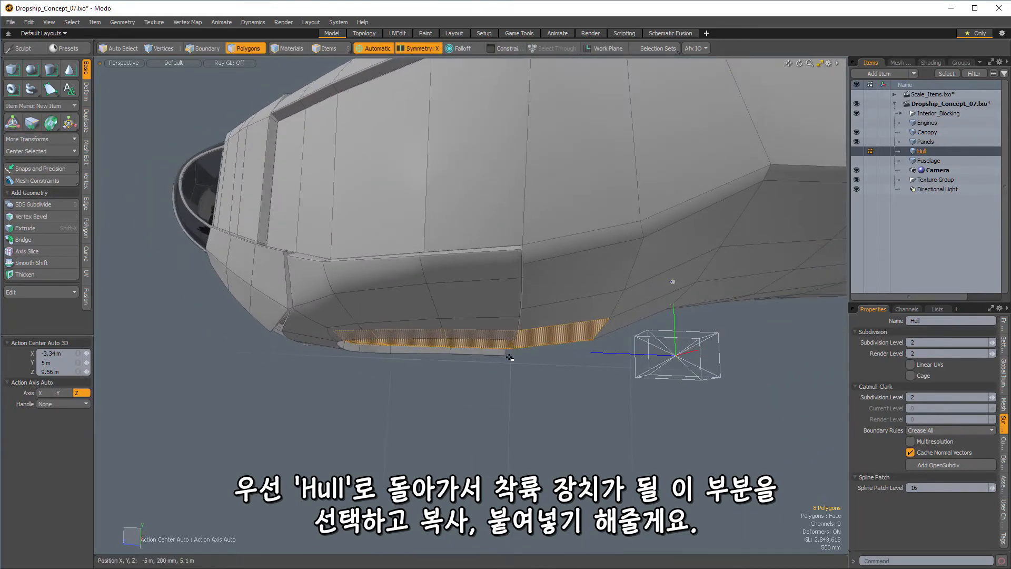
{"action": "left_click", "coordinate": [925, 141]}
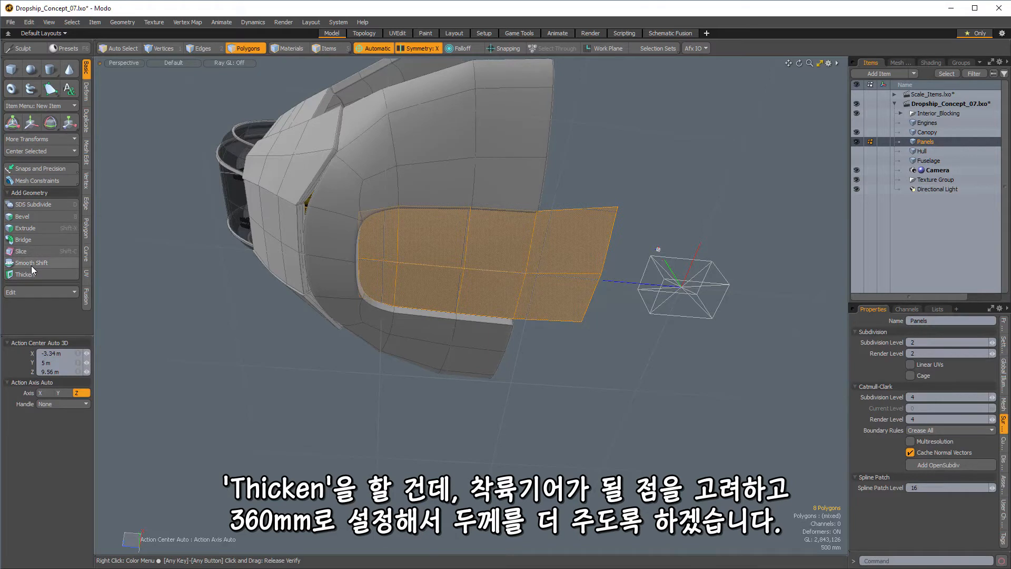
{"action": "left_click", "coordinate": [24, 274]}
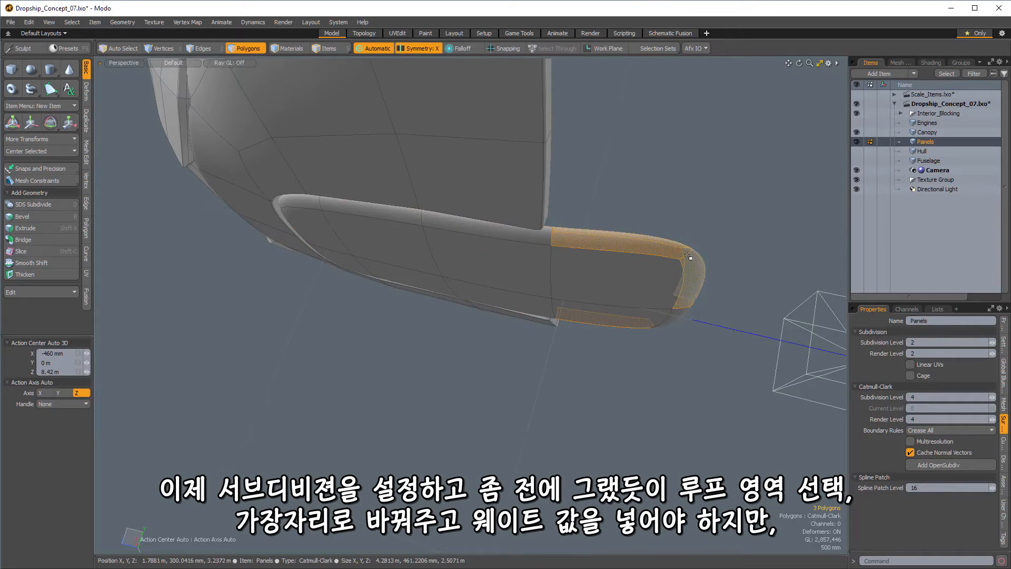
Step: Weight the landing-gear strip's border edges about 30%, leaving the curved front edge soft
{"action": "left_click", "coordinate": [203, 48]}
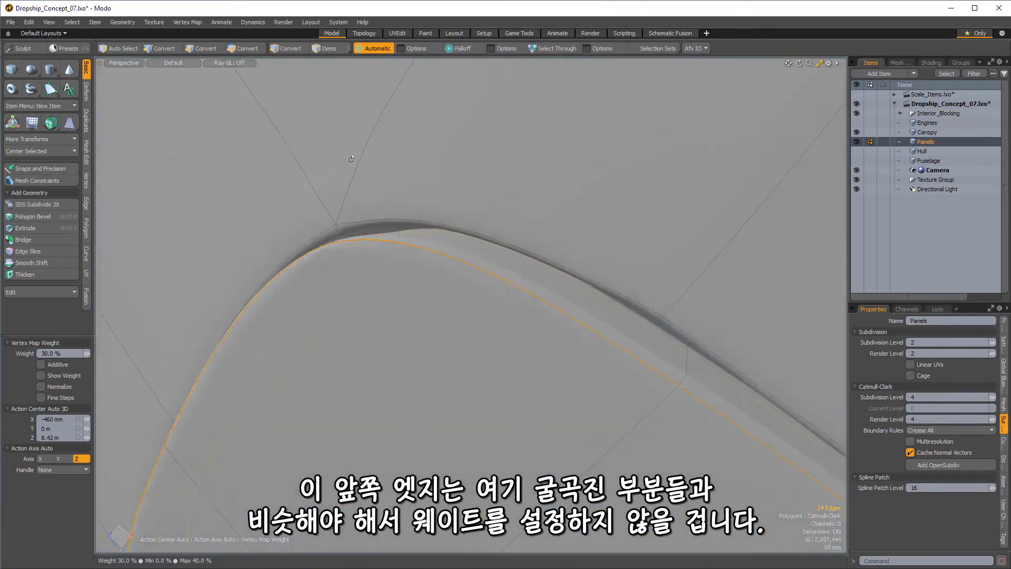
{"action": "left_click", "coordinate": [202, 47]}
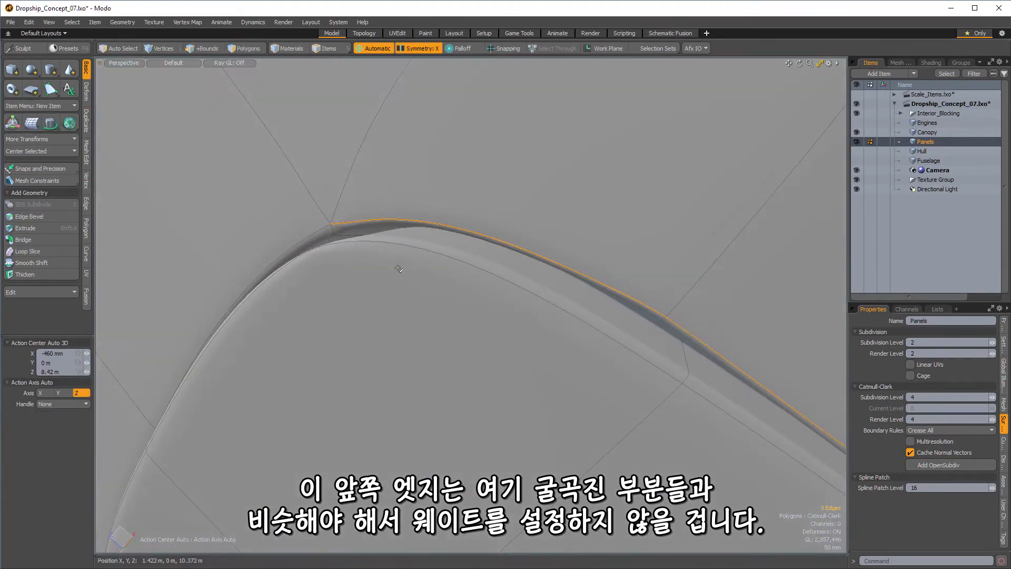
{"action": "left_click", "coordinate": [205, 48]}
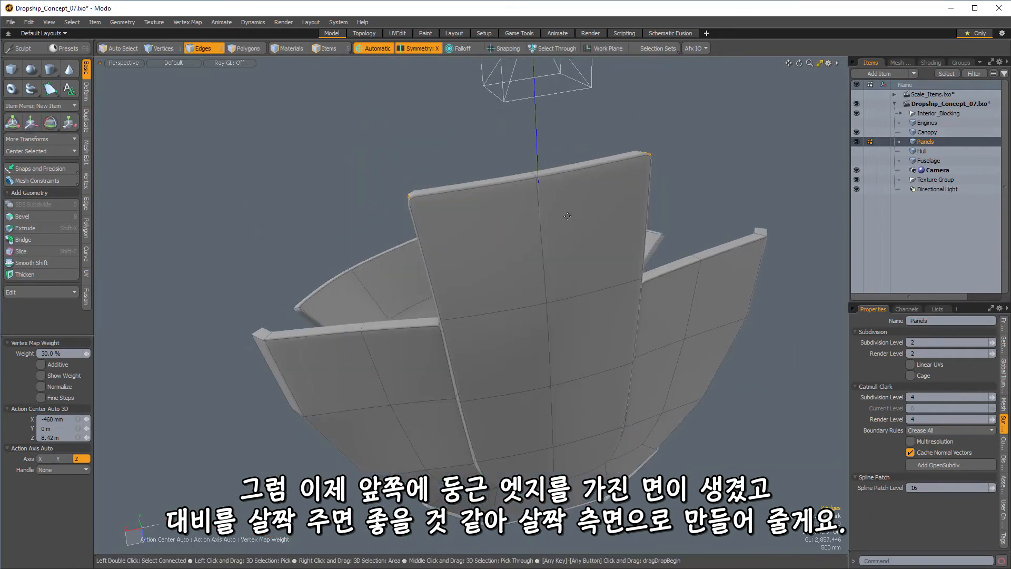
Step: Flatten and lower the main landing-gear section, then Loop Slice a sharp bump loop
{"action": "left_click", "coordinate": [540, 226]}
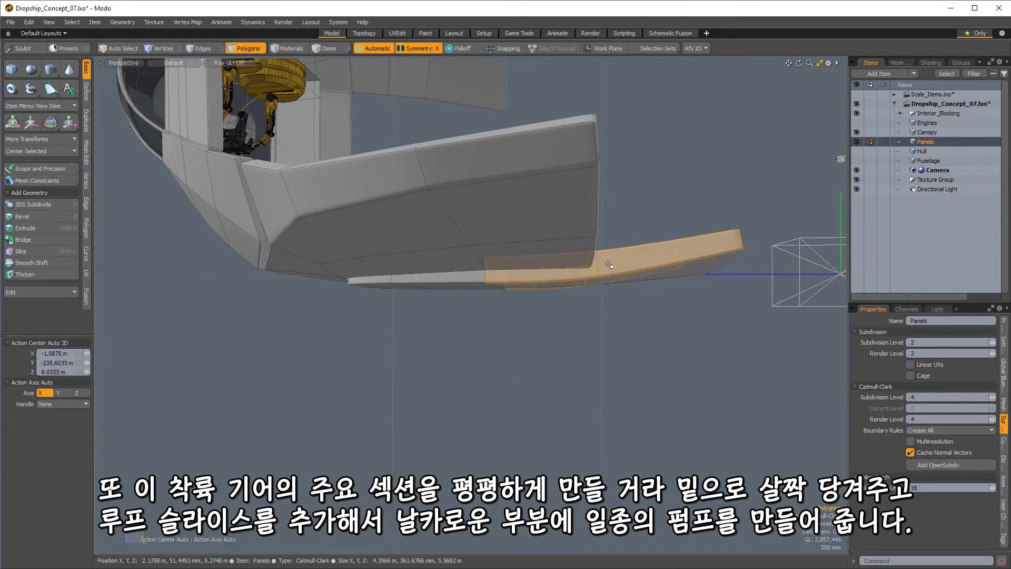
{"action": "left_click", "coordinate": [26, 250]}
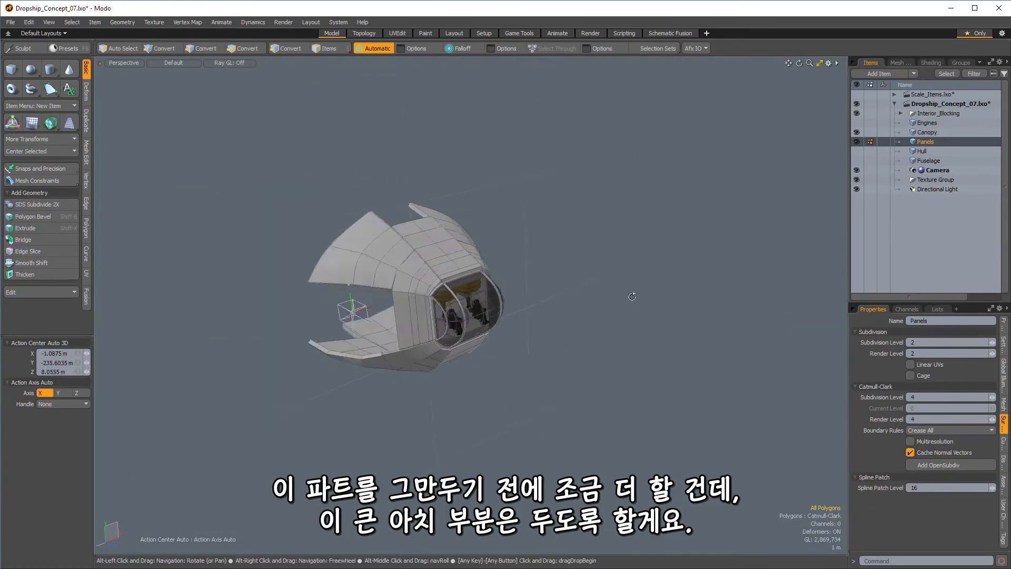
Step: Copy the side arch polygons from Hull into Panels, thicken 300 mm and weight the loop edges
{"action": "left_click", "coordinate": [922, 151]}
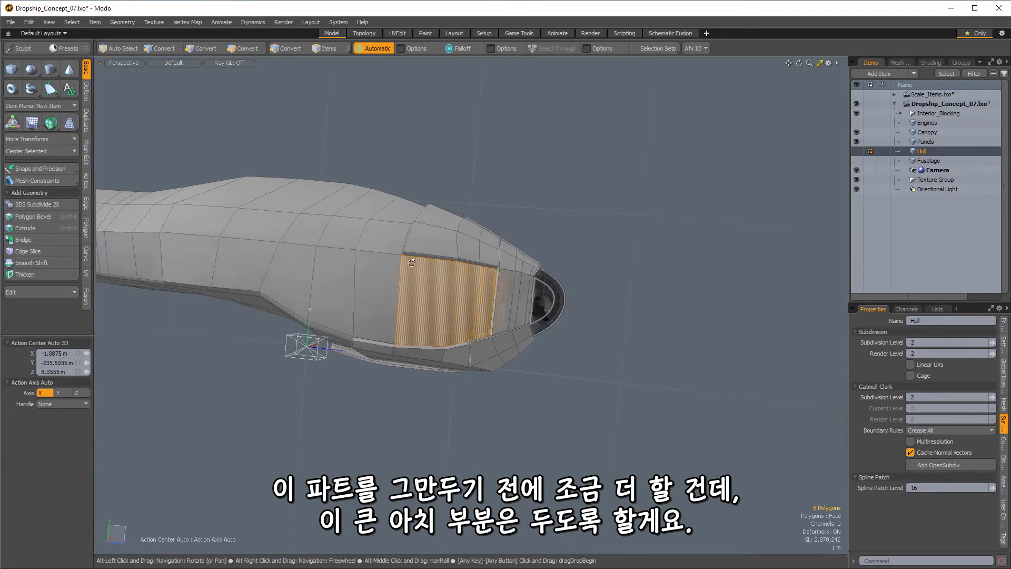
{"action": "left_click", "coordinate": [251, 47]}
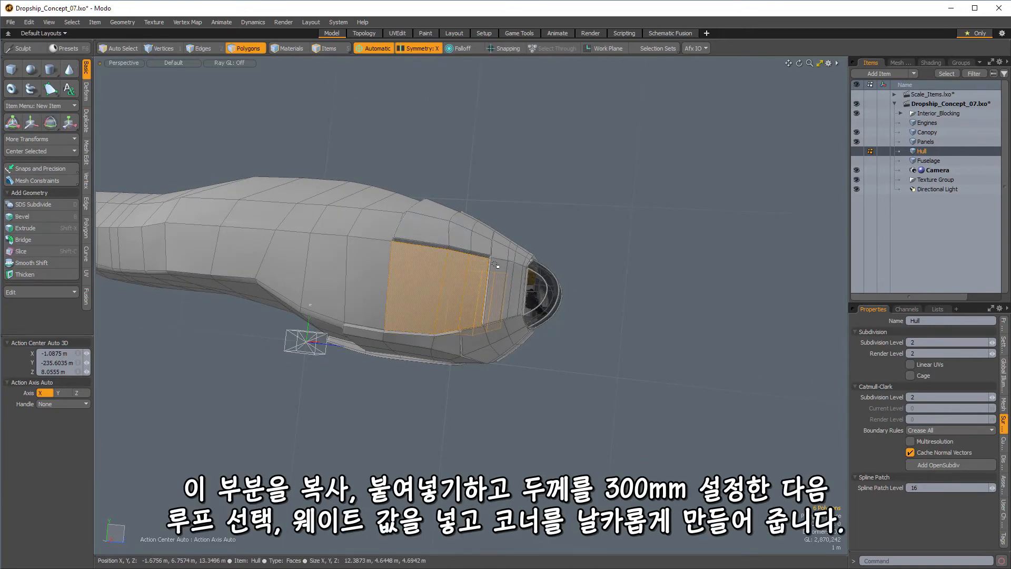
{"action": "left_click", "coordinate": [926, 141]}
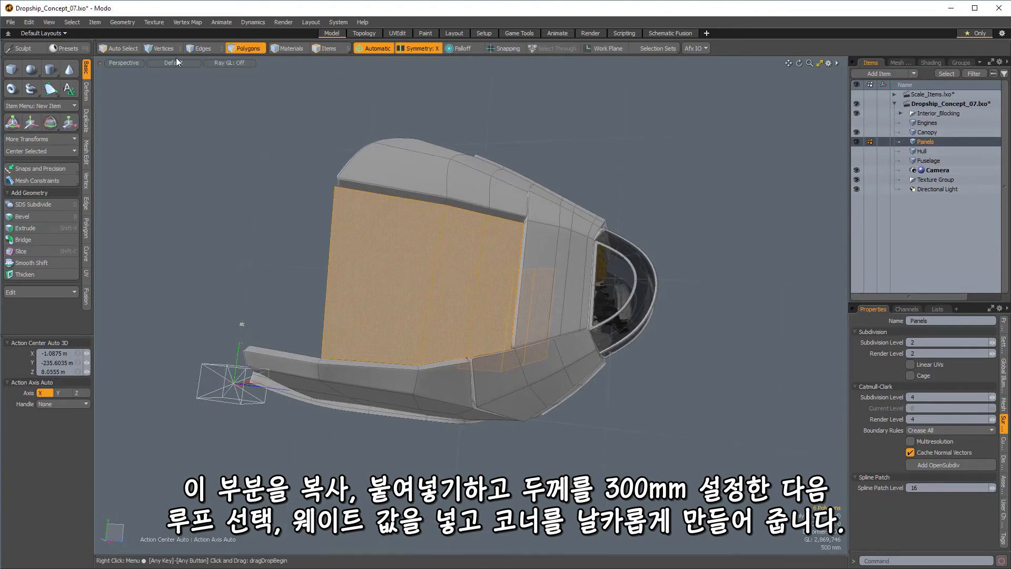
{"action": "left_click", "coordinate": [25, 274]}
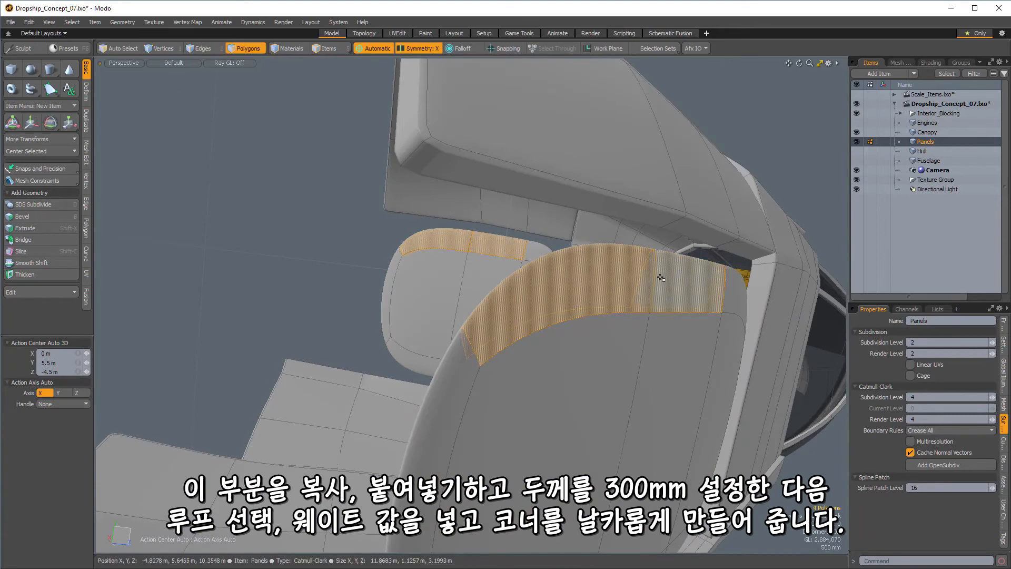
{"action": "left_click", "coordinate": [201, 47]}
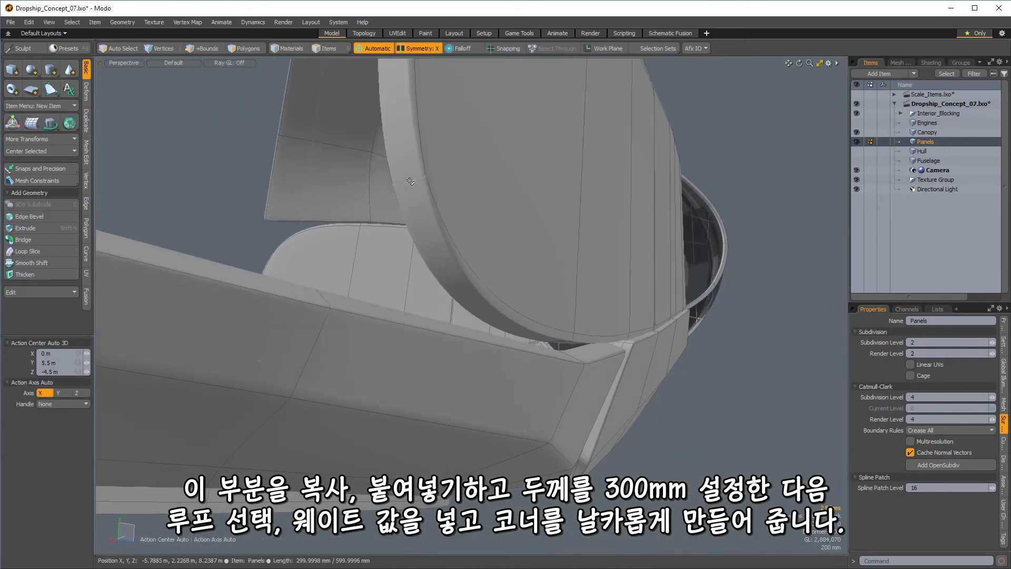
Step: Weight the joining edge loops of the arch panel and neighbouring panels with a matching Vertex Map value
{"action": "left_click", "coordinate": [197, 49]}
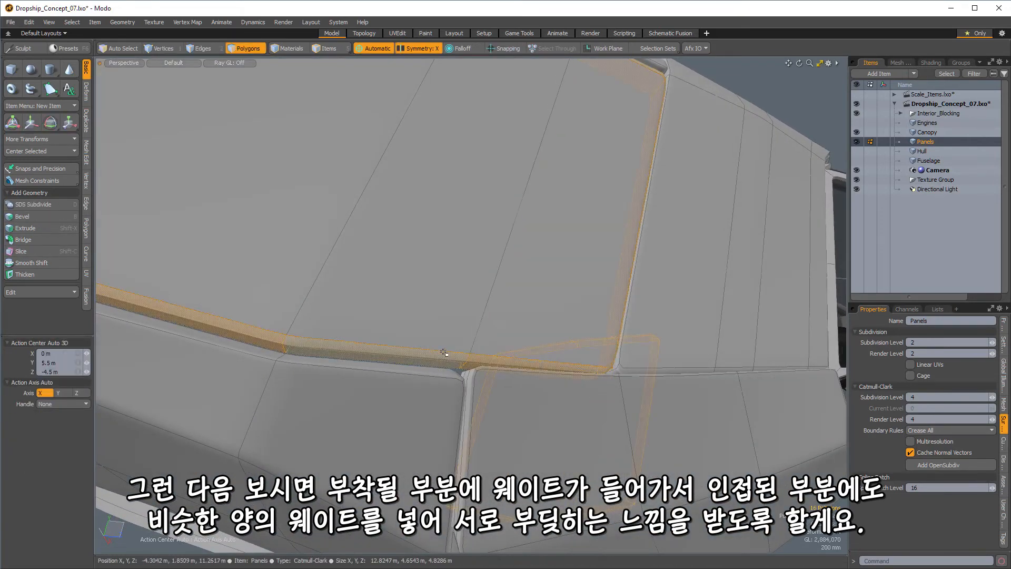
{"action": "left_click", "coordinate": [203, 48]}
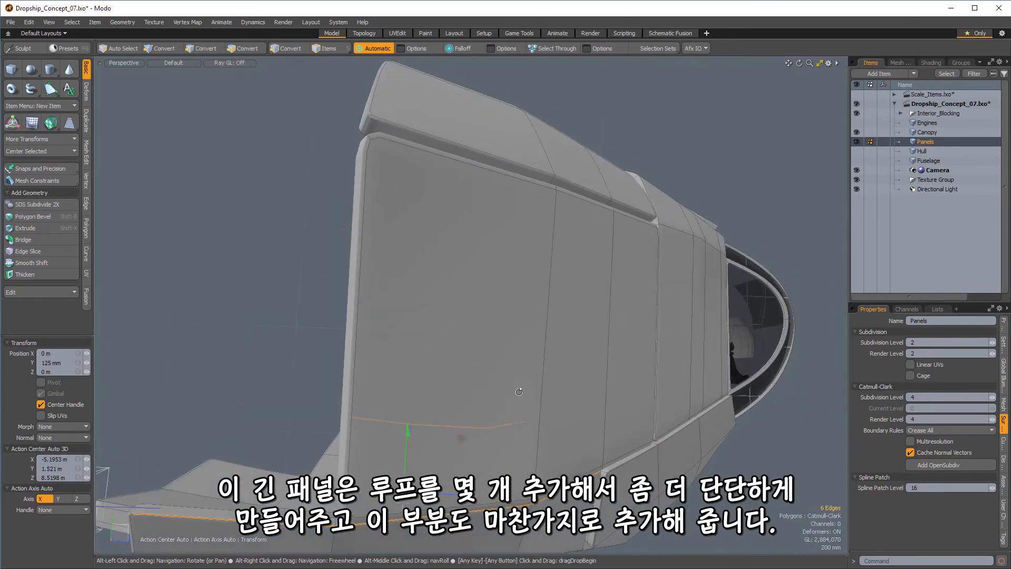
Step: Add Loop Slice edge loops to the long side panel and move corner vertices to join its faces
{"action": "left_click", "coordinate": [203, 47]}
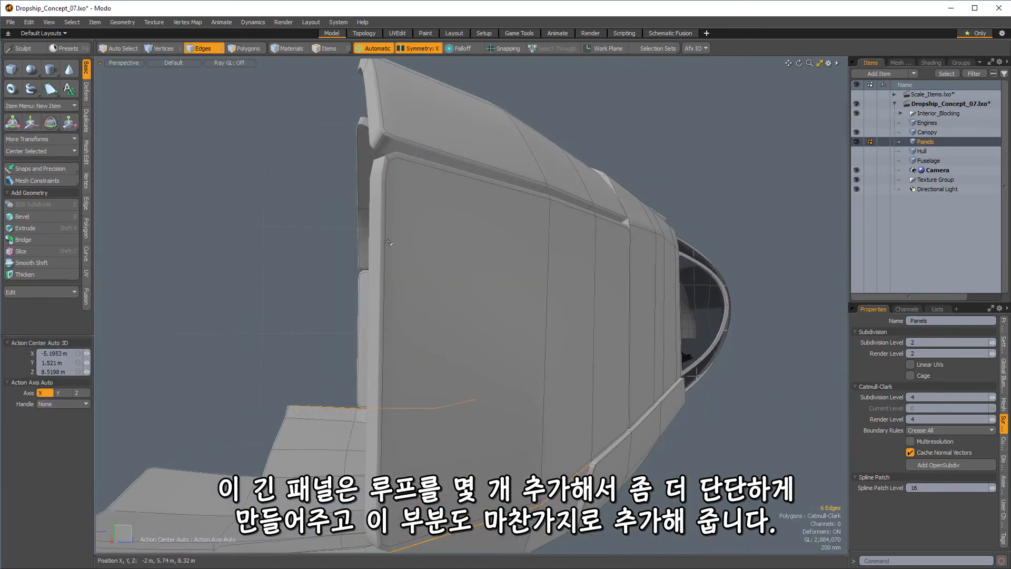
{"action": "left_click", "coordinate": [27, 250]}
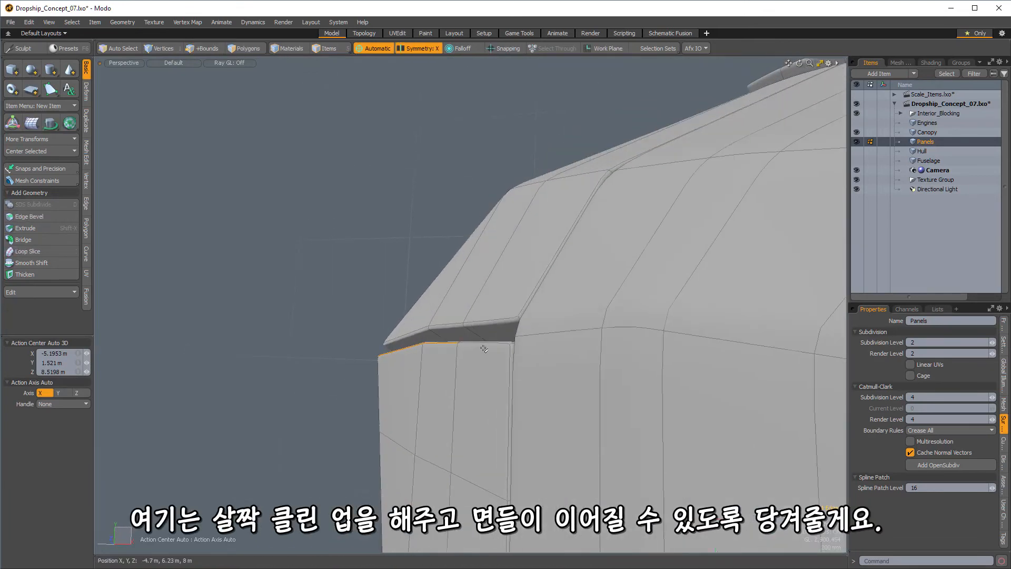
{"action": "left_click", "coordinate": [202, 47]}
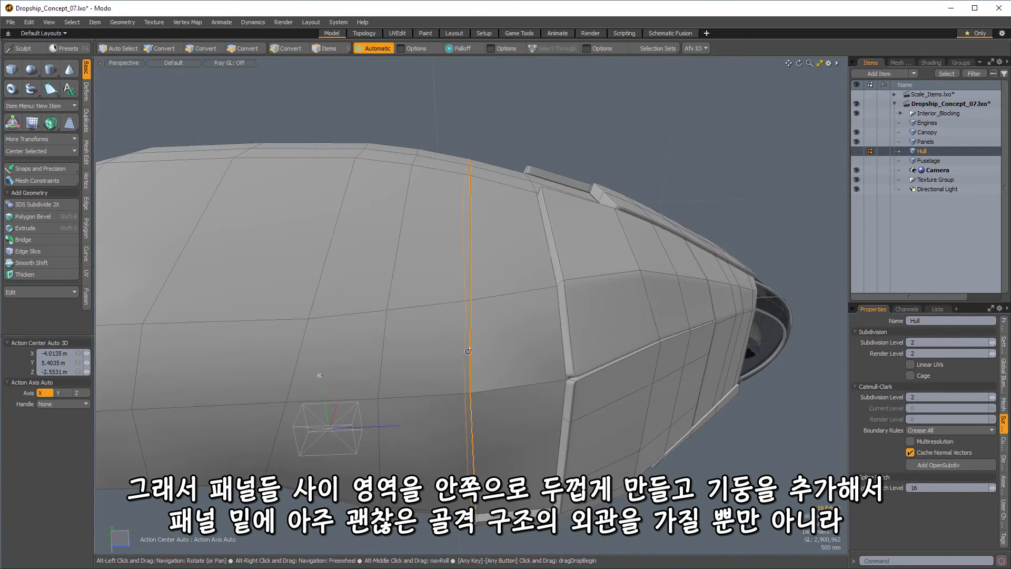
{"action": "left_click", "coordinate": [203, 47]}
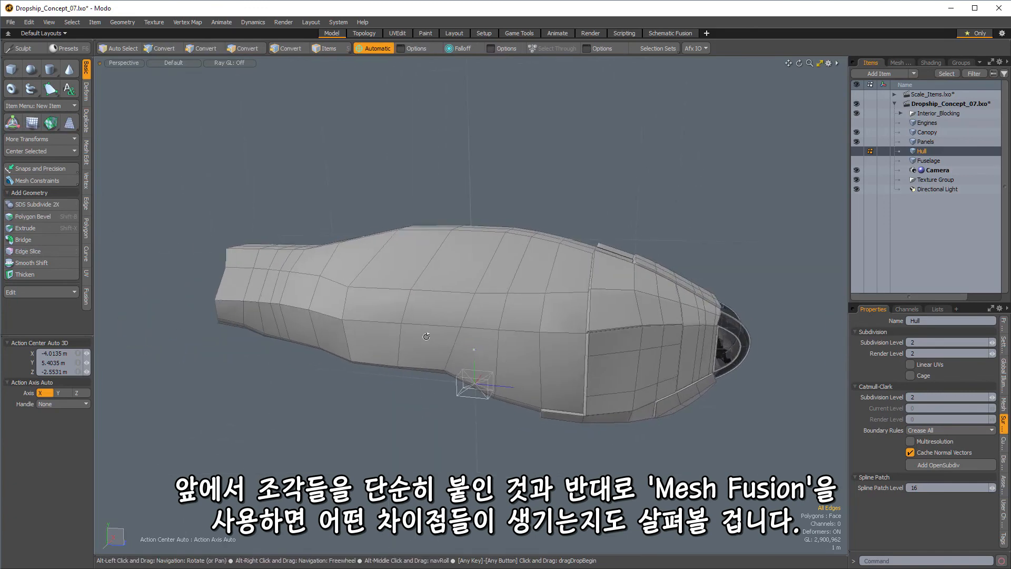
{"action": "left_click", "coordinate": [202, 48]}
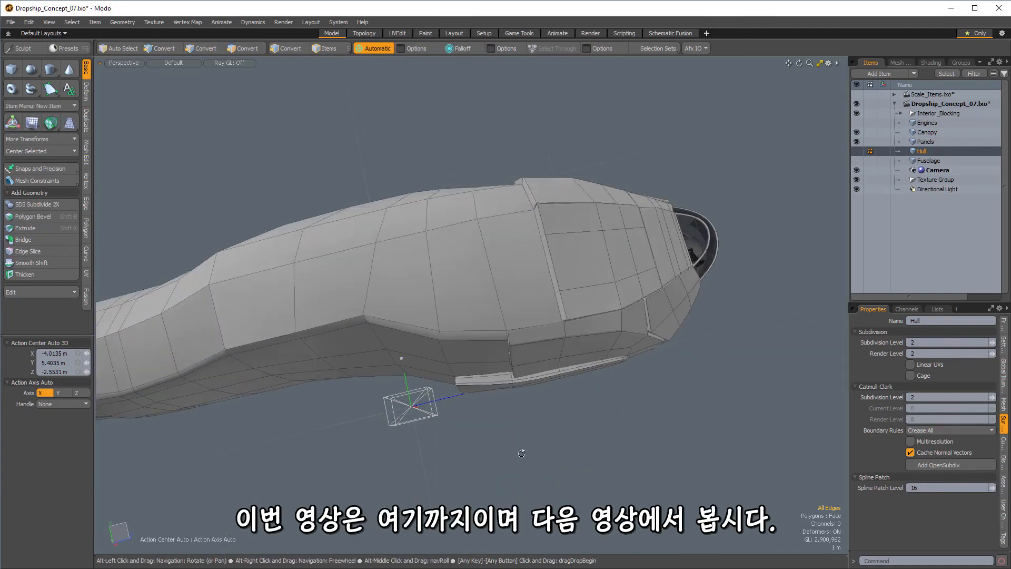
{"action": "left_click", "coordinate": [203, 47]}
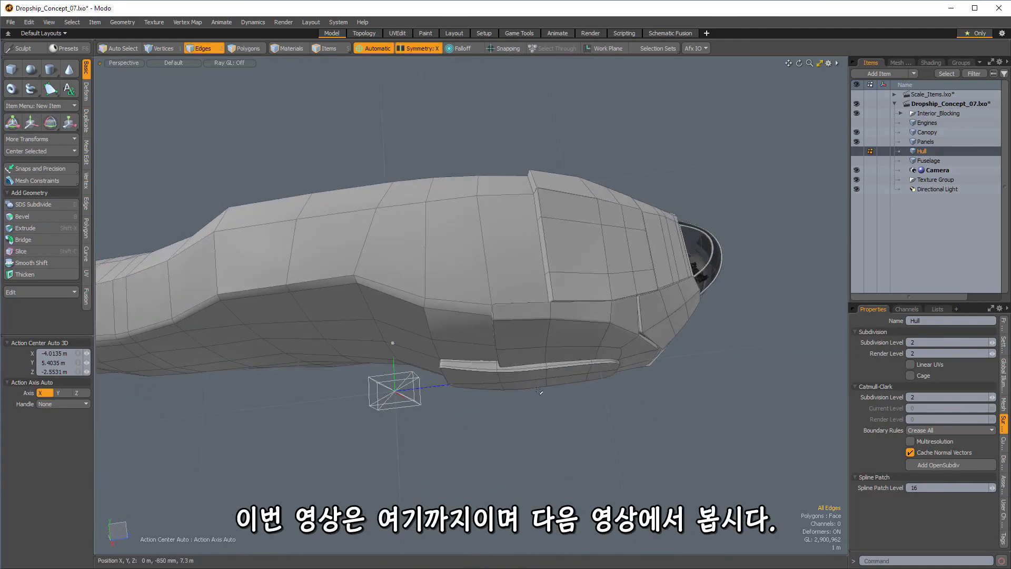